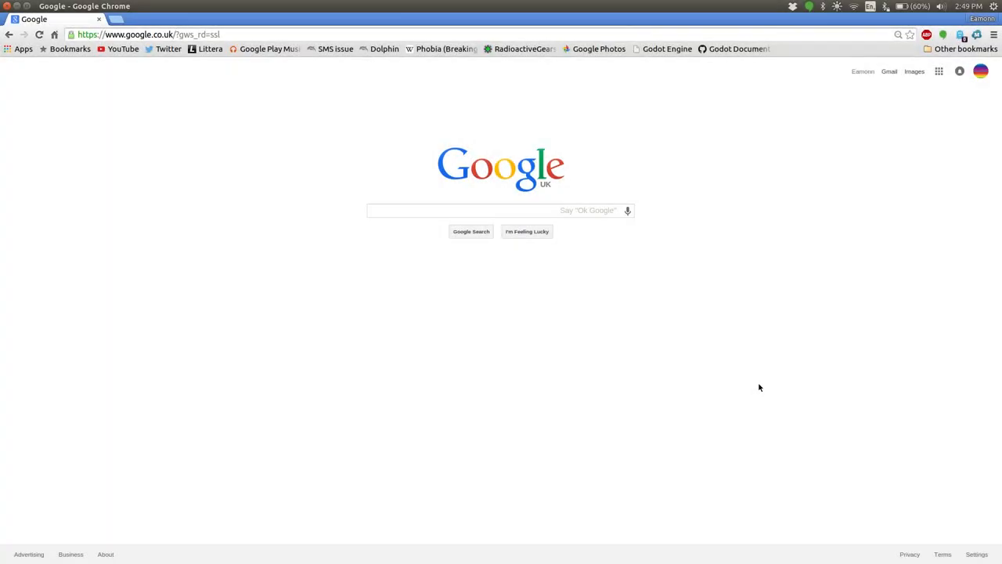
pyautogui.moveTo(218, 150)
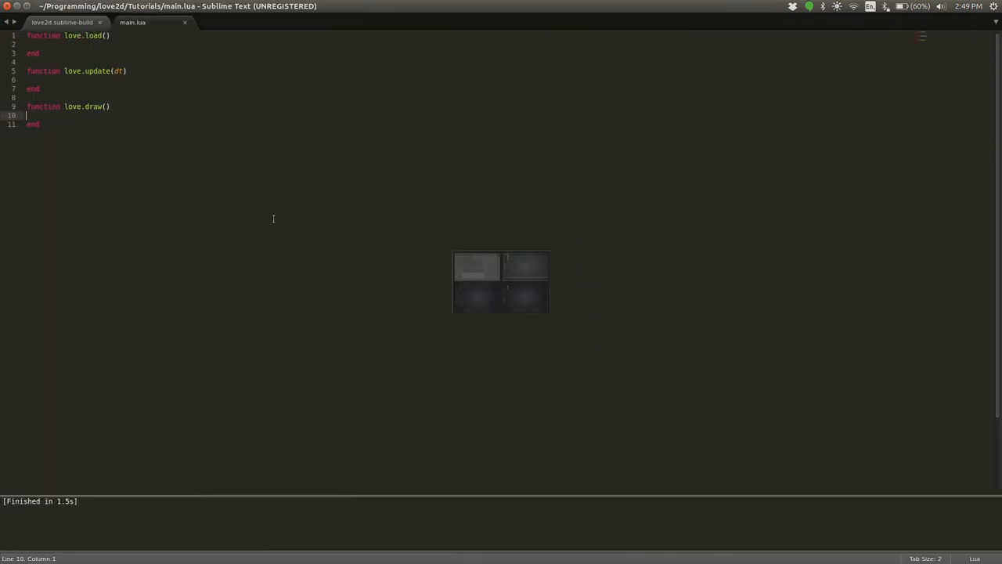
# - View the love2d.sublime-build file's selector, cmd and file_regex settings, then return to main.lua
pyautogui.click(62, 21)
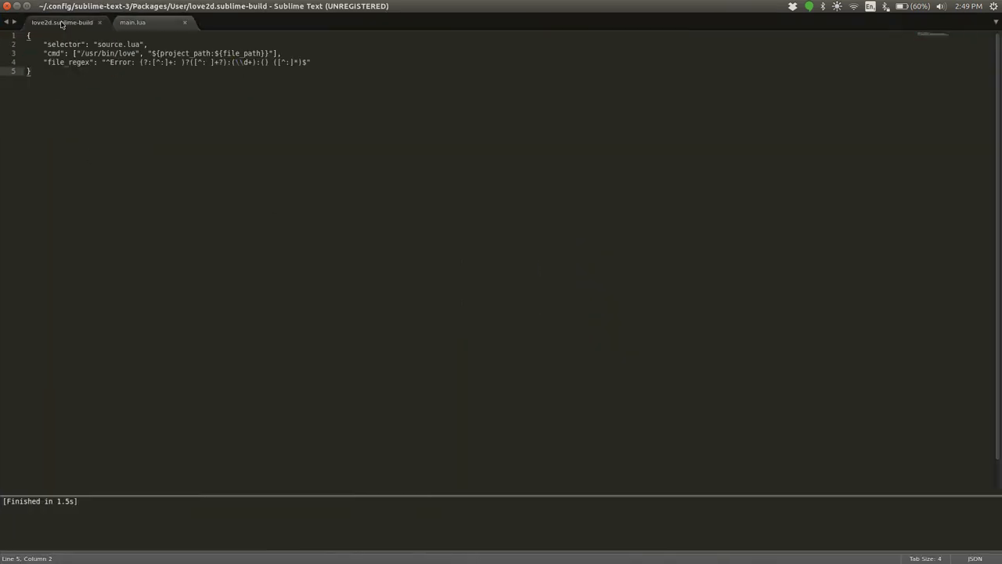
pyautogui.click(132, 22)
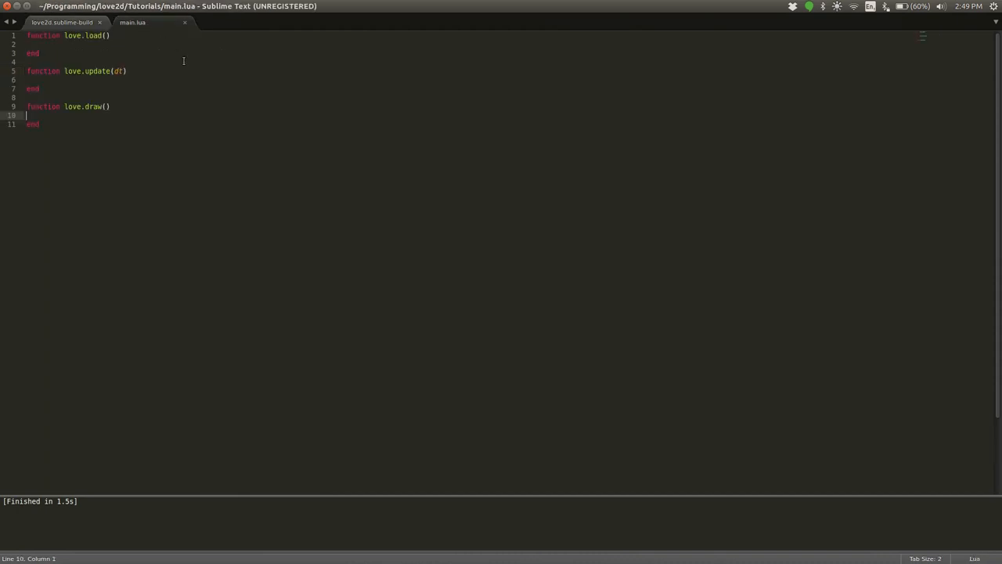
pyautogui.moveTo(183, 73)
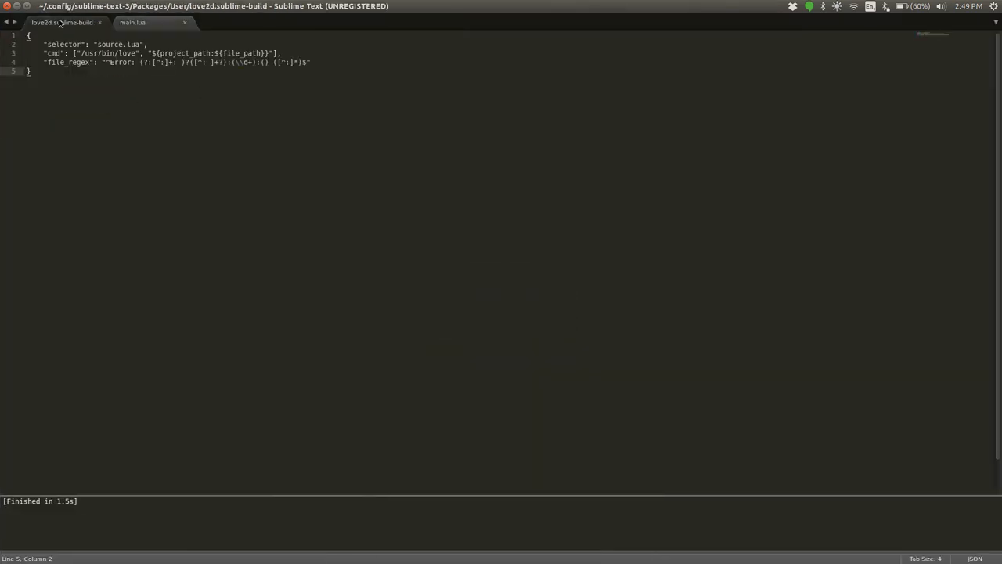
# - Build main.lua so the empty black Untitled LÖVE window opens, and move it aside
pyautogui.click(133, 22)
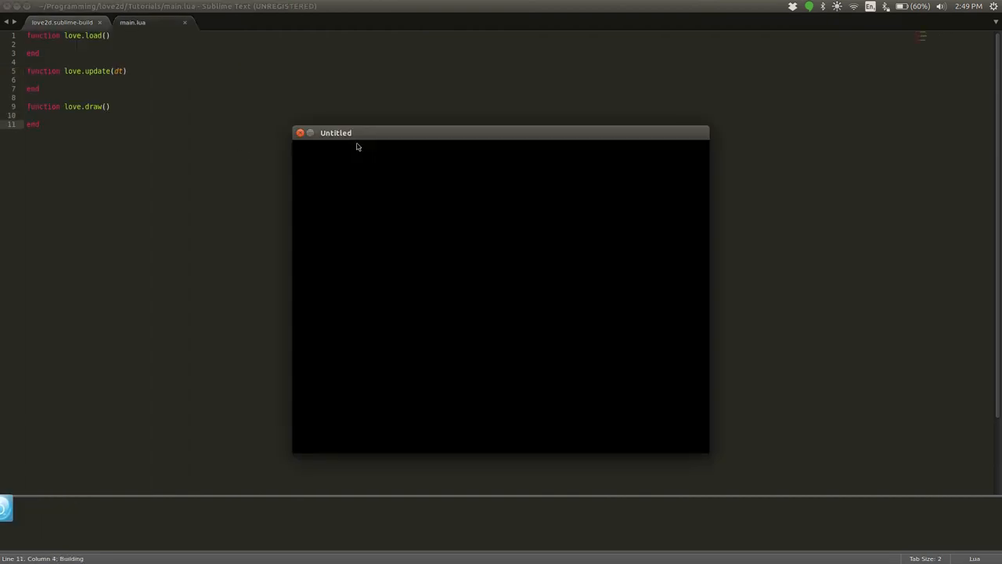
pyautogui.moveTo(335, 132); pyautogui.dragTo(421, 111)
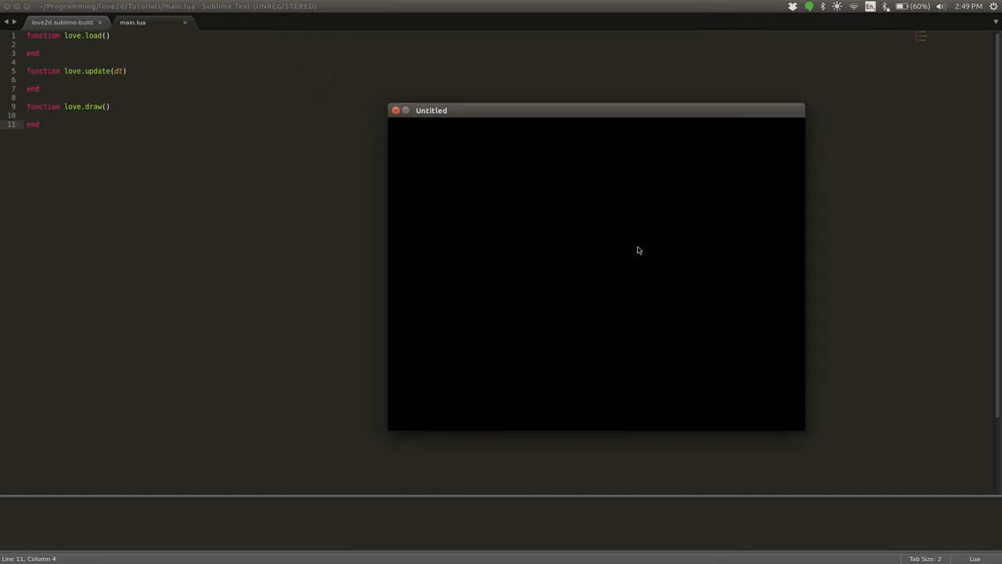
pyautogui.moveTo(540, 196)
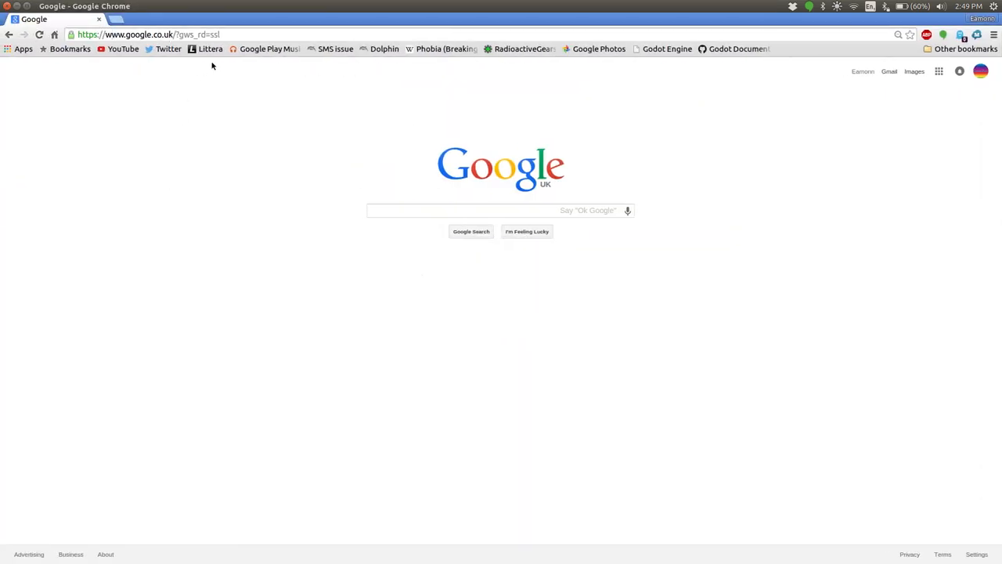
# - Navigate the browser to love2d.org/wiki
pyautogui.click(157, 34)
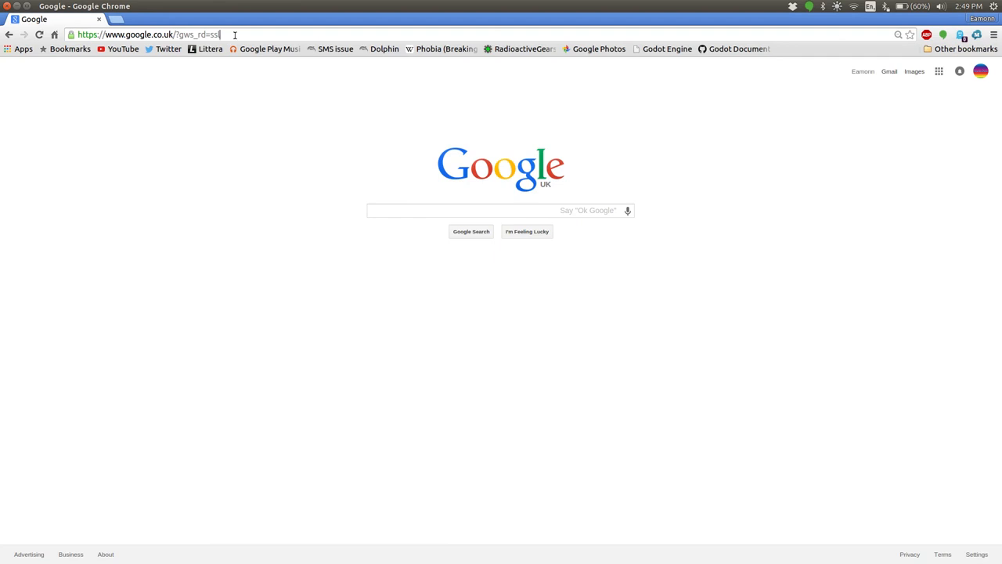
pyautogui.write('love2d.org')
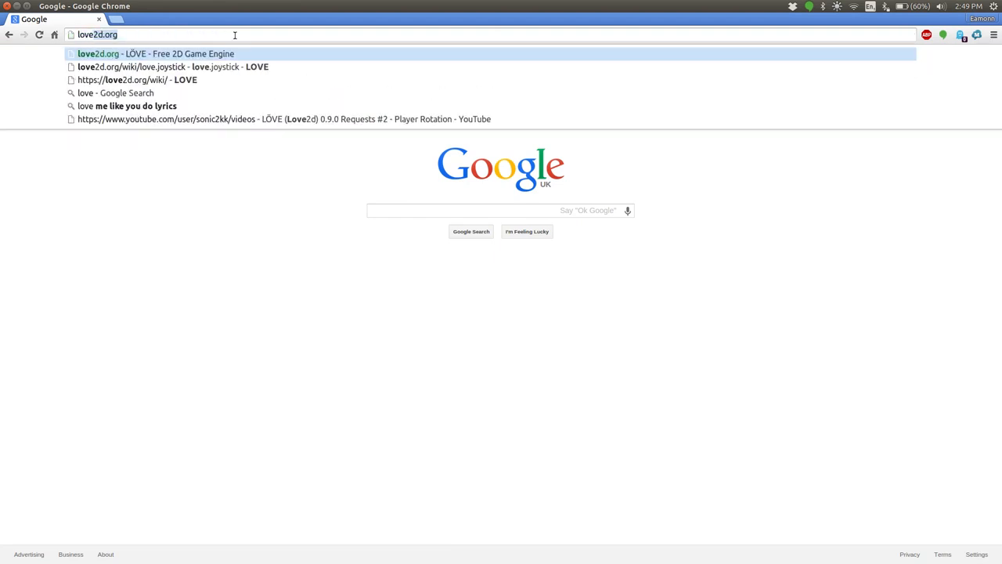
pyautogui.write('/wikii')
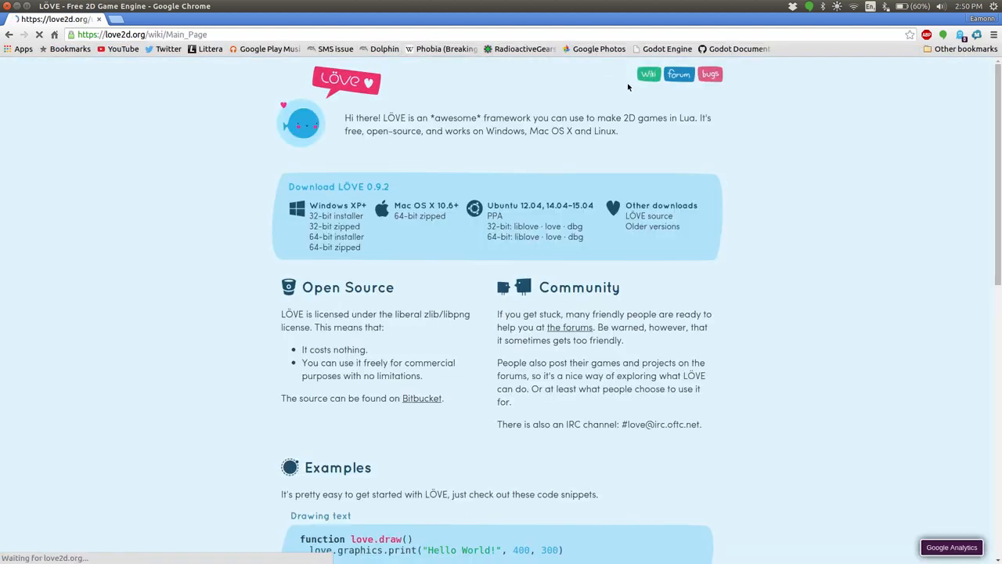
# - From the wiki Main Page go through the Software category to the Sublime Text 2 page
pyautogui.click(648, 74)
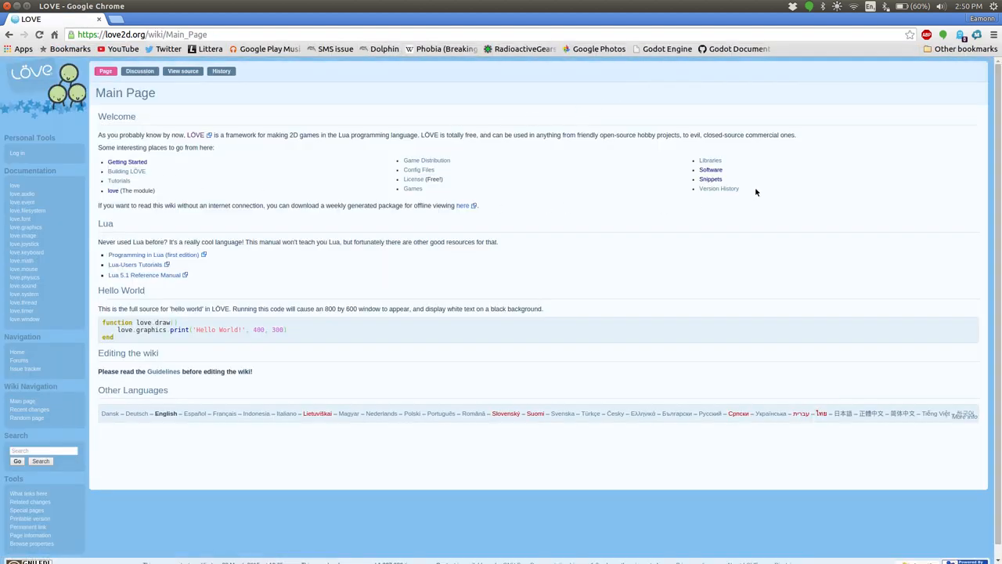
pyautogui.click(710, 169)
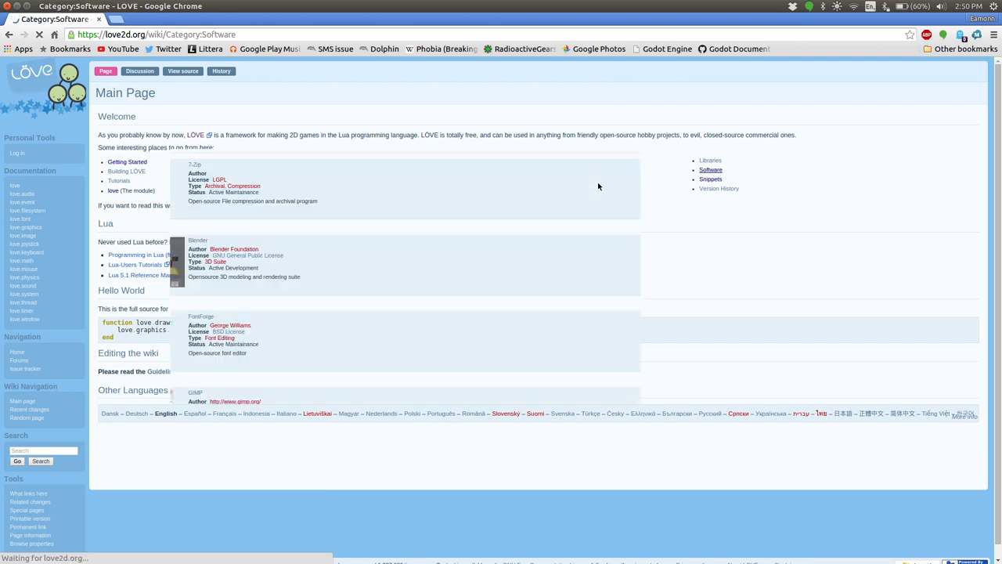
pyautogui.scroll(-3)
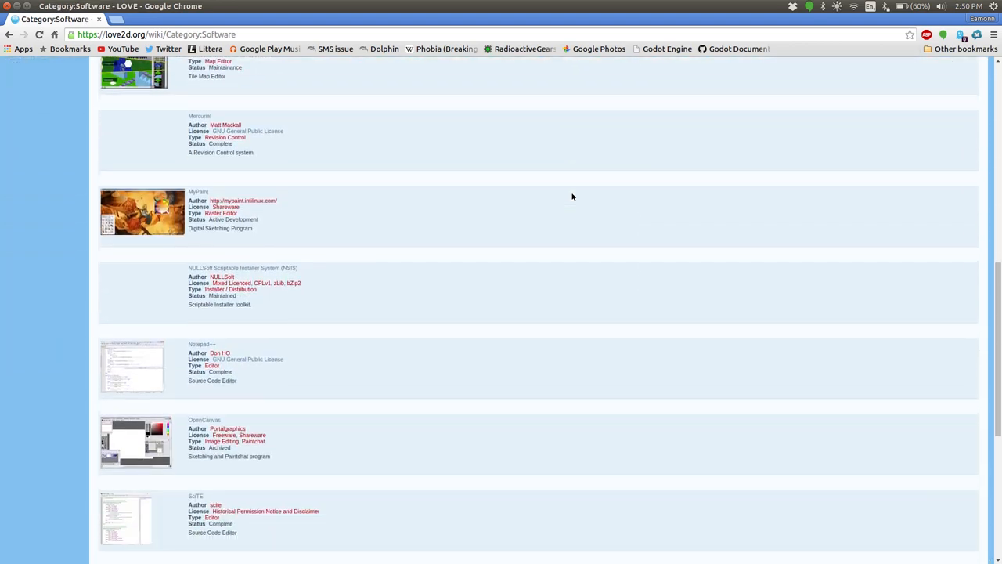
pyautogui.scroll(-3)
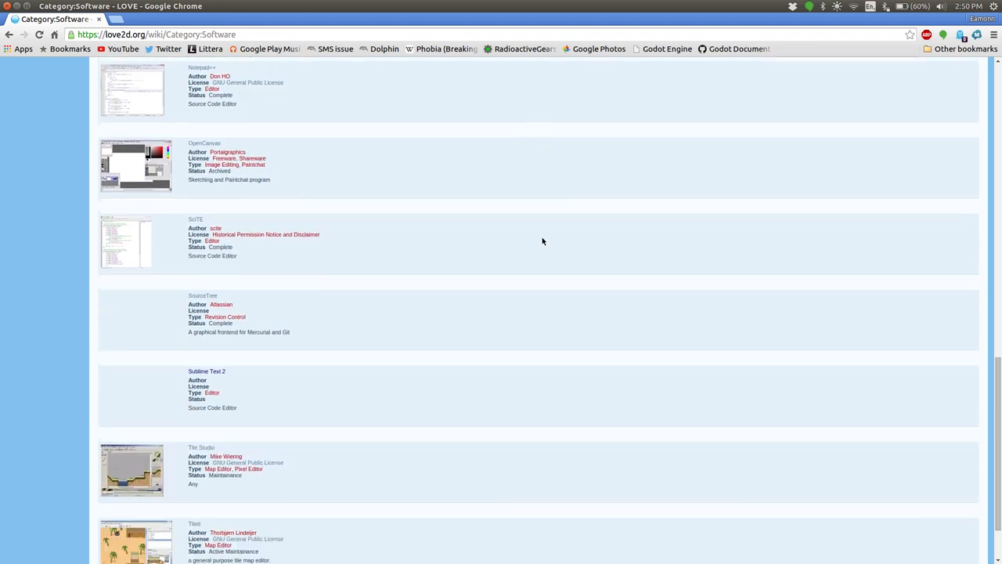
pyautogui.moveTo(217, 376)
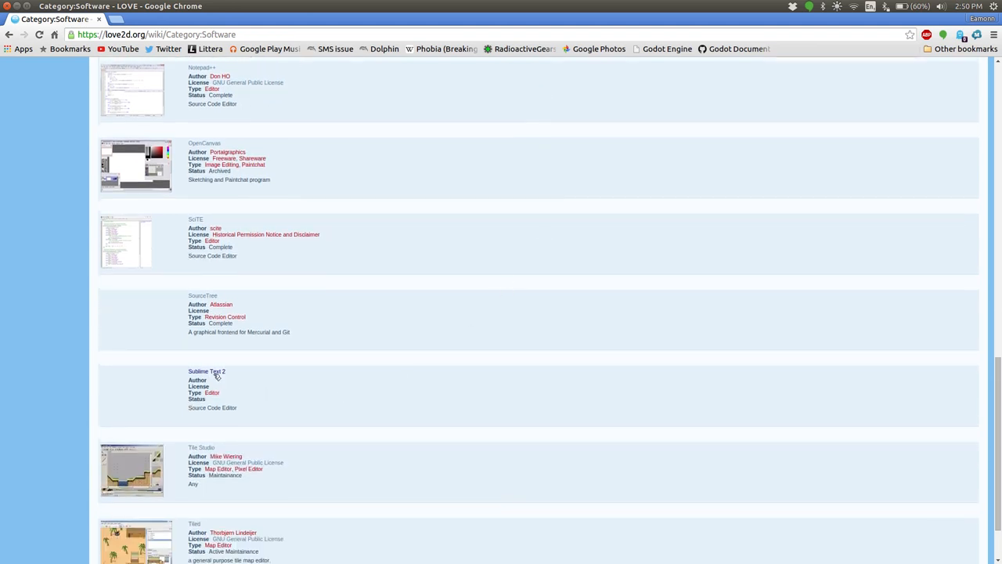
pyautogui.click(207, 371)
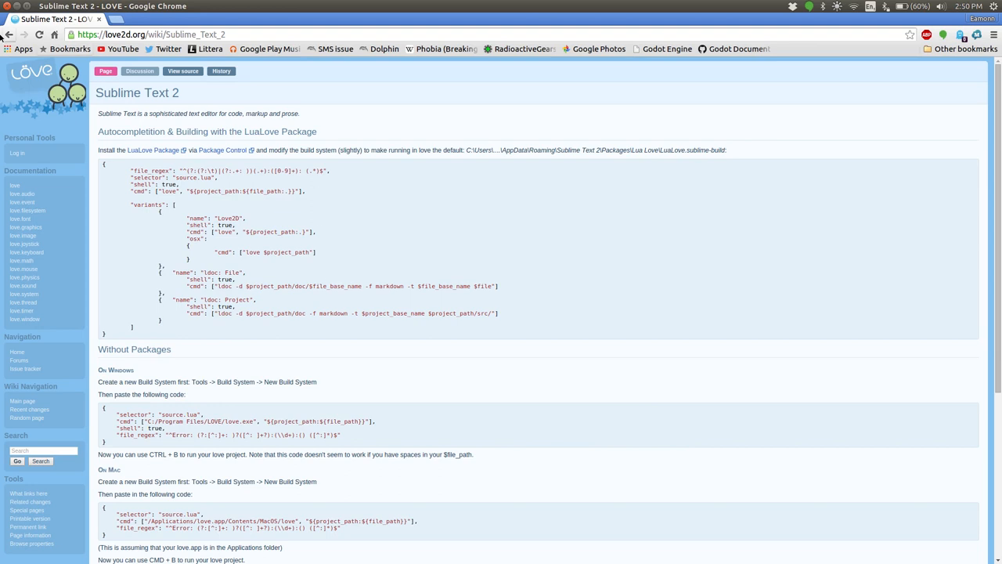
# - Reopen the Sublime Text 2 page and scroll to the Windows build code under Without Packages
pyautogui.click(8, 34)
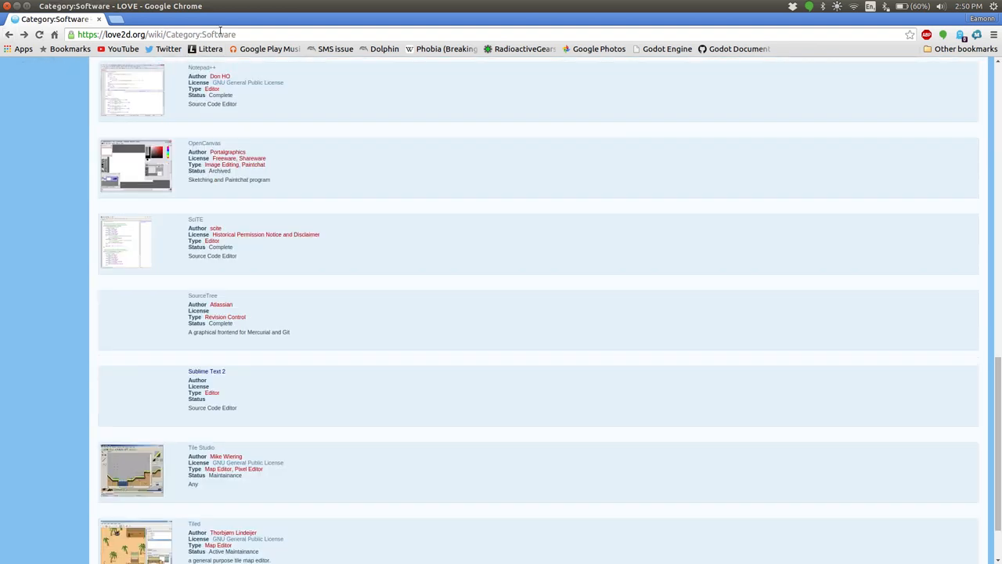
pyautogui.moveTo(264, 199)
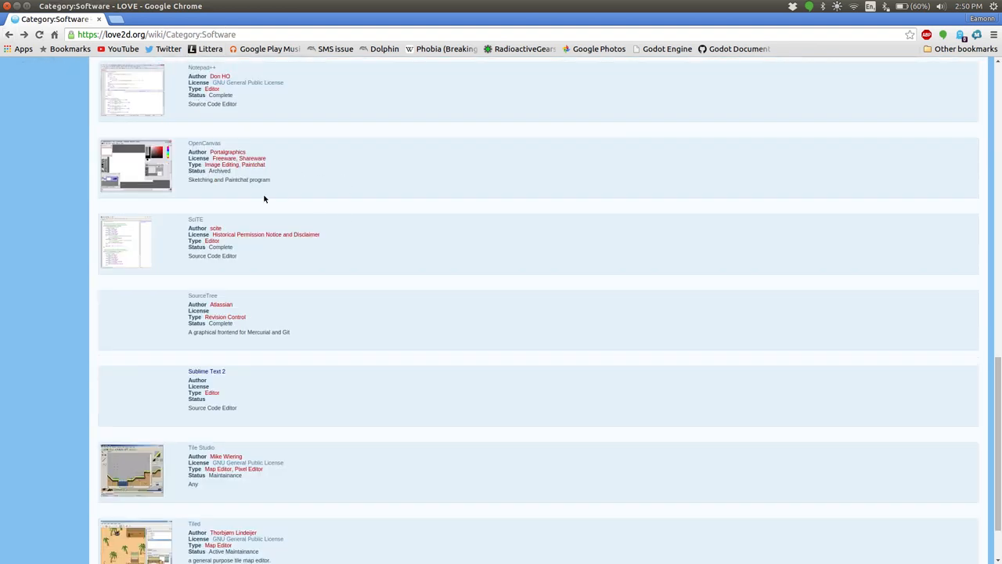
pyautogui.moveTo(207, 371)
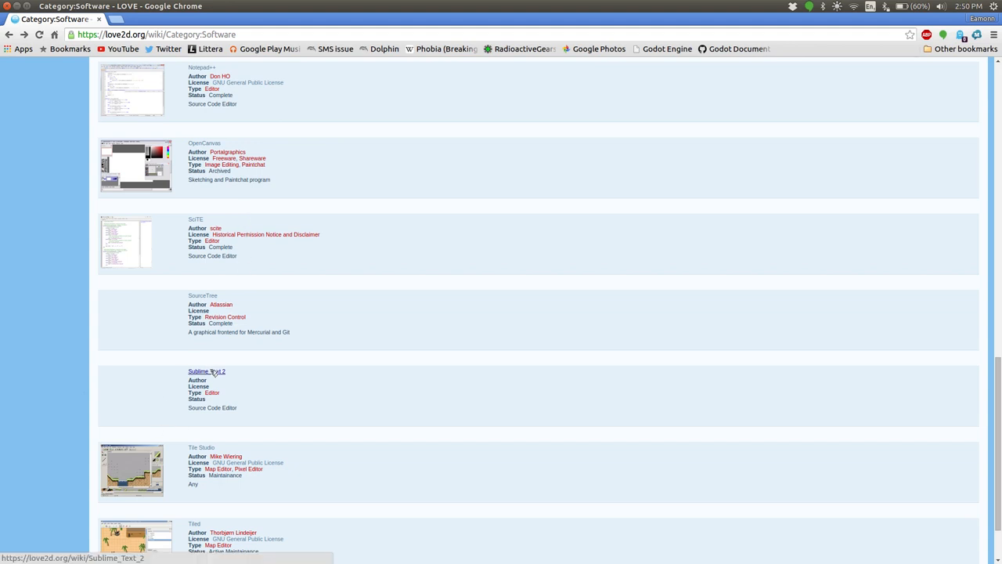
pyautogui.click(207, 371)
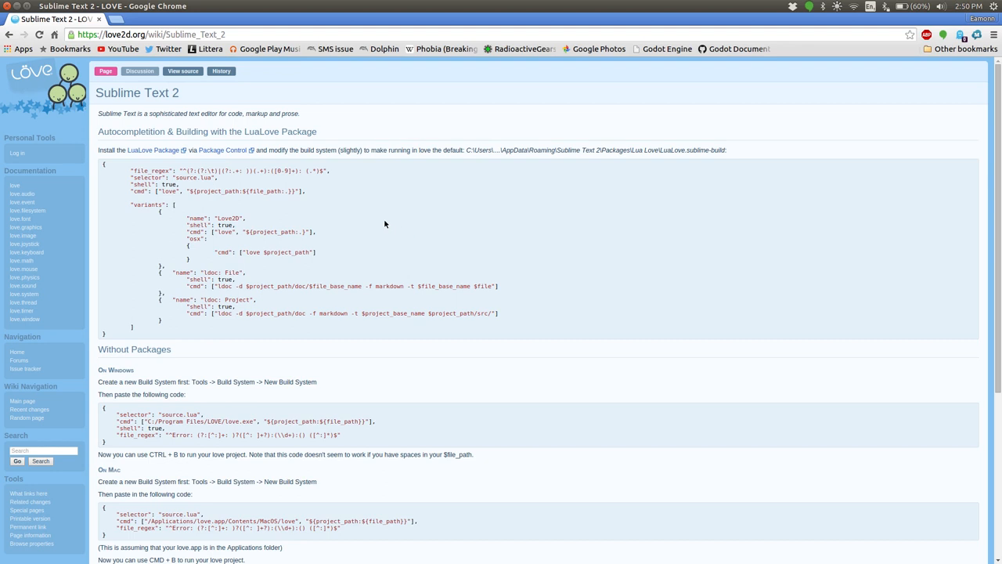
pyautogui.moveTo(362, 171)
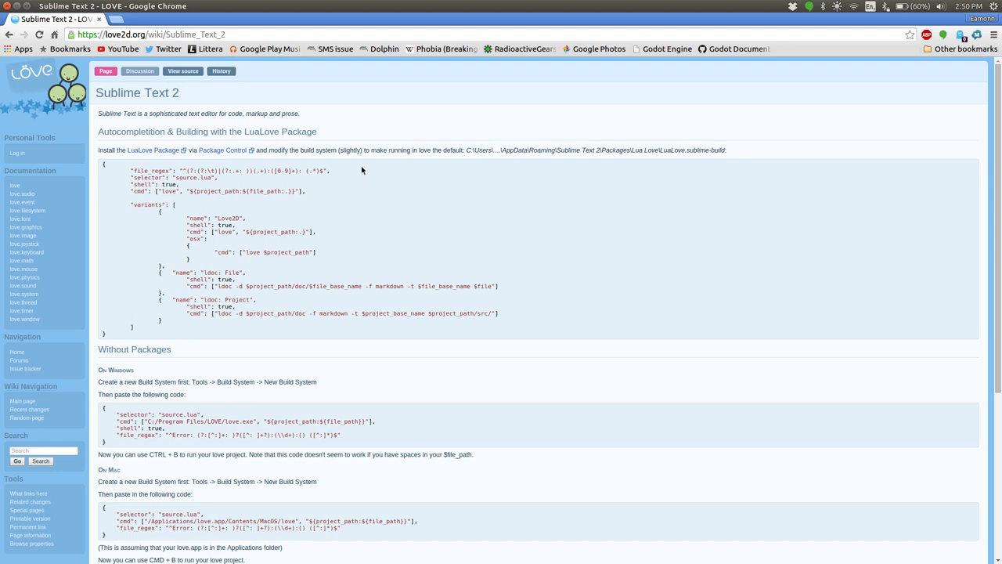
pyautogui.moveTo(333, 201)
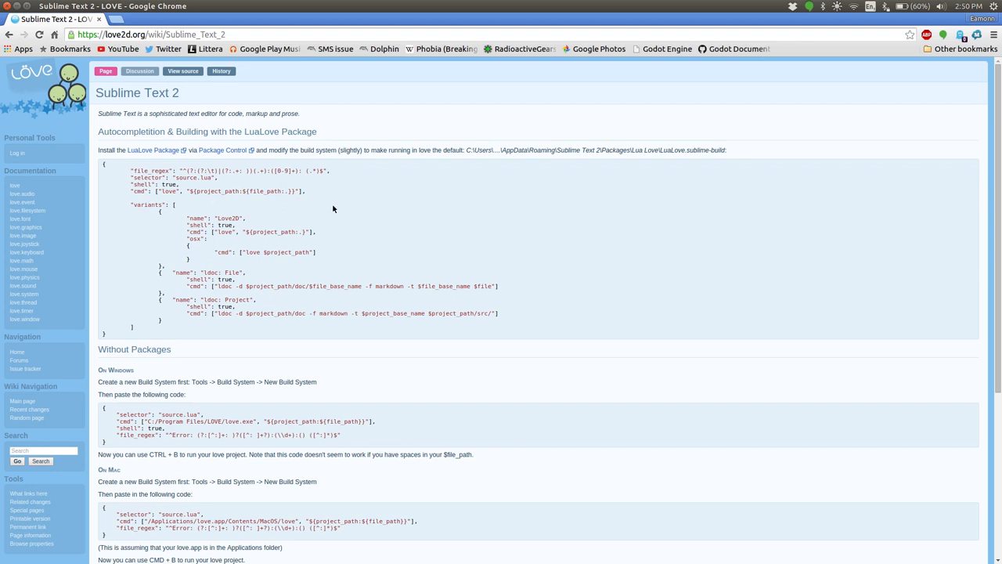
pyautogui.moveTo(313, 219)
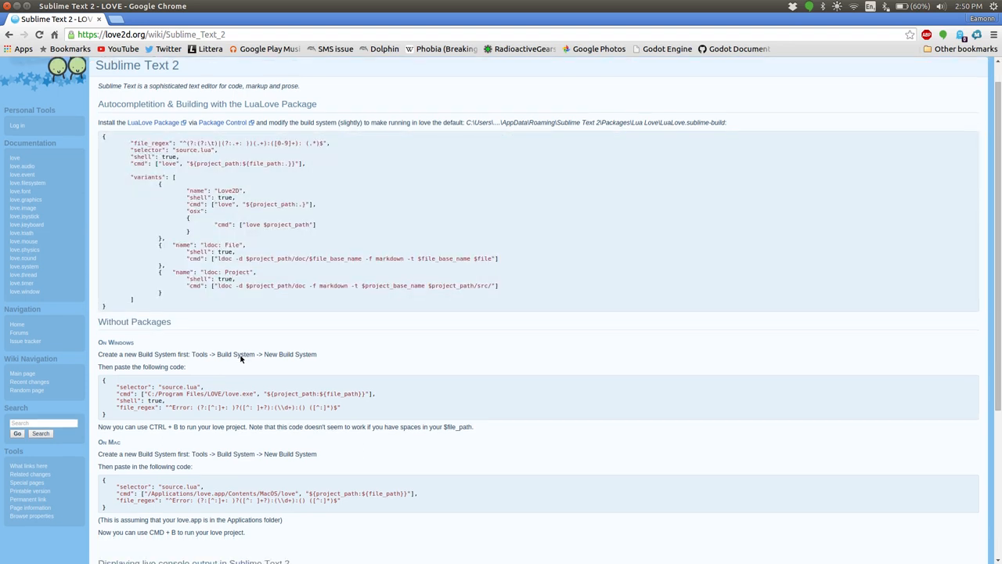
pyautogui.scroll(-3)
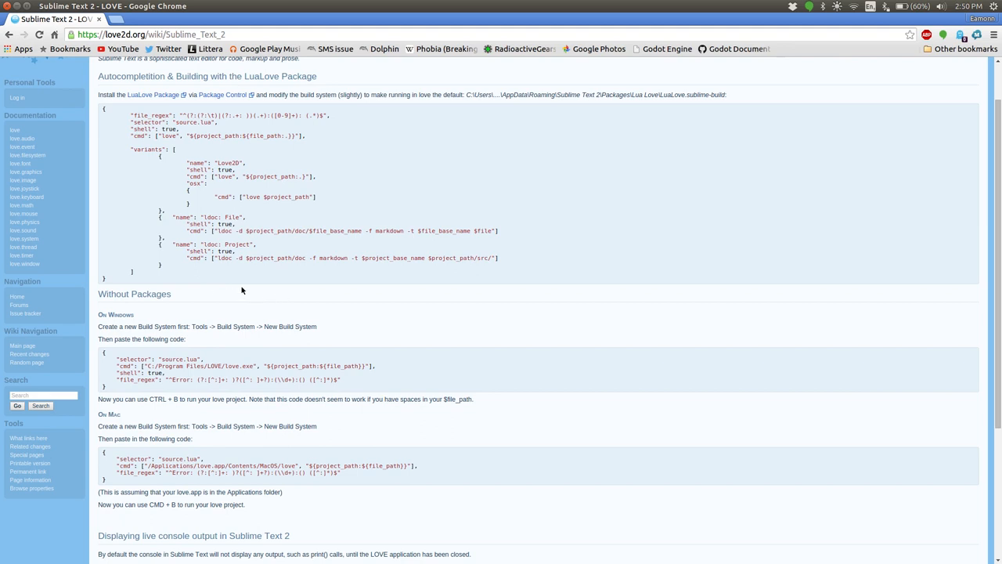
pyautogui.moveTo(110, 397)
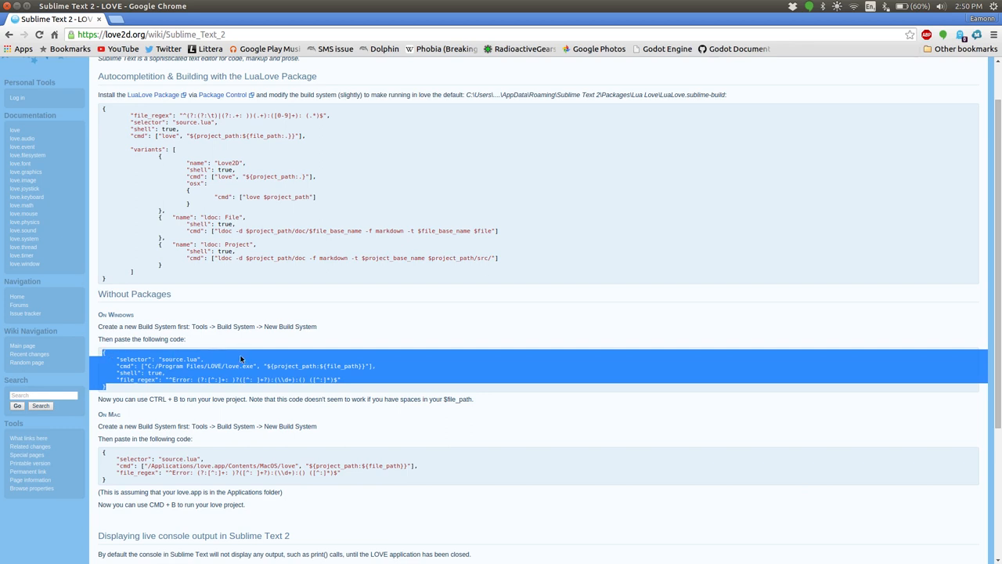
# - Review the existing love2d build file and keep love2d as the selected build system
pyautogui.click(192, 6)
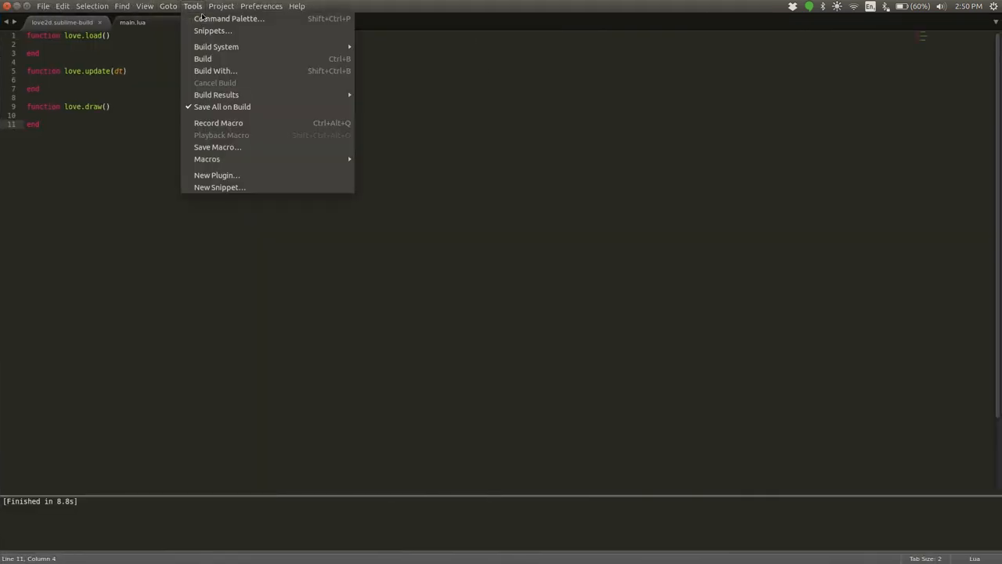
pyautogui.moveTo(216, 46)
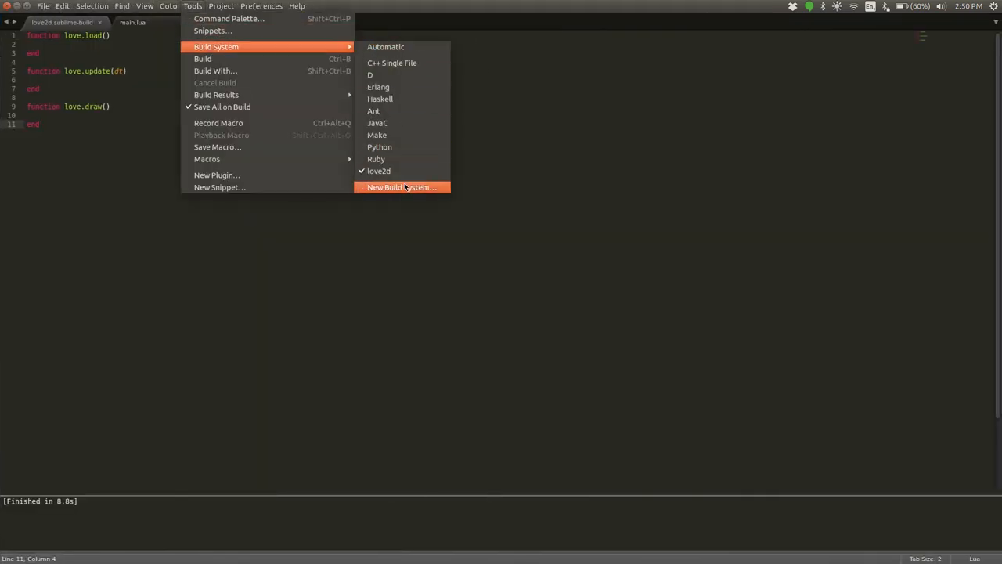
pyautogui.click(401, 186)
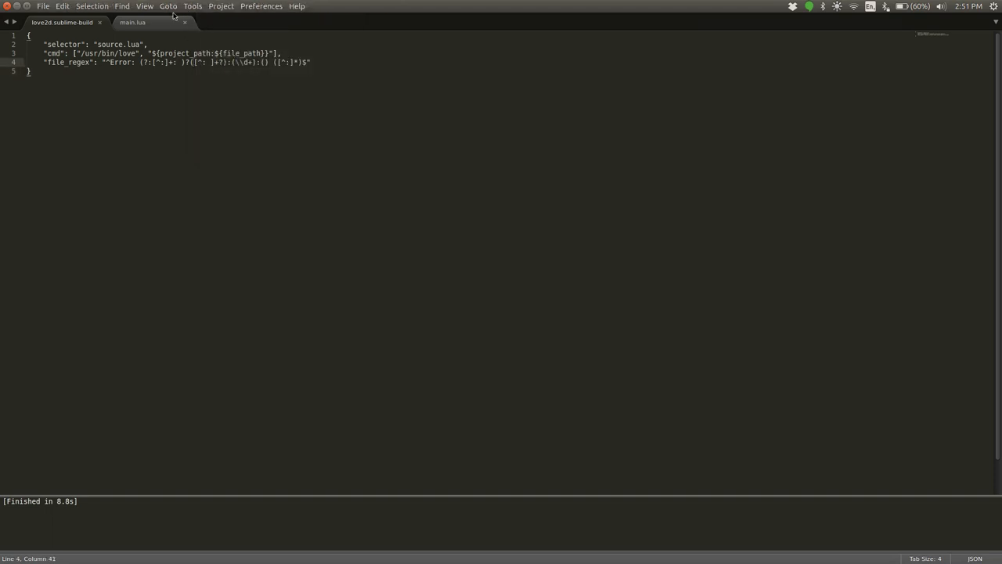
pyautogui.click(192, 7)
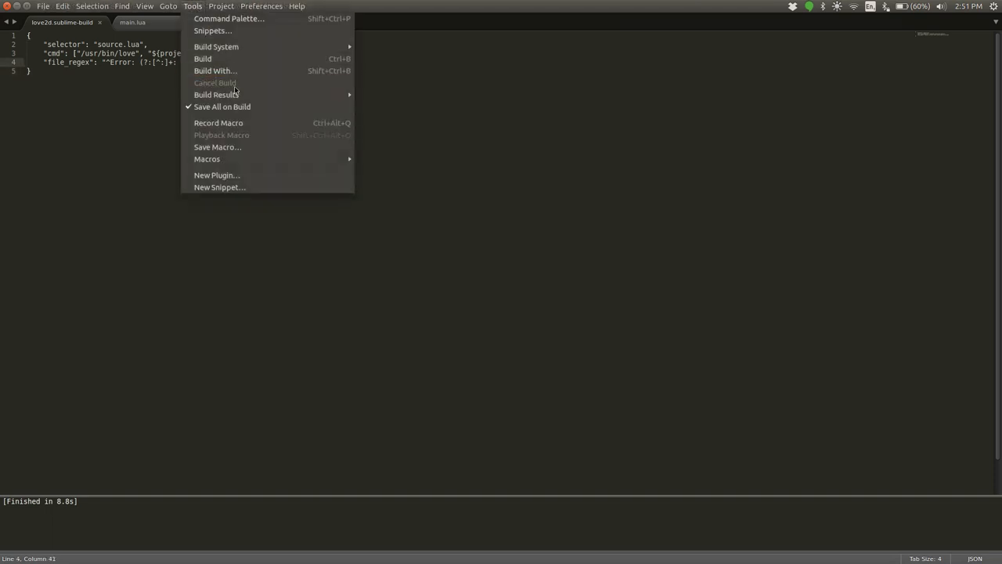
pyautogui.moveTo(216, 46)
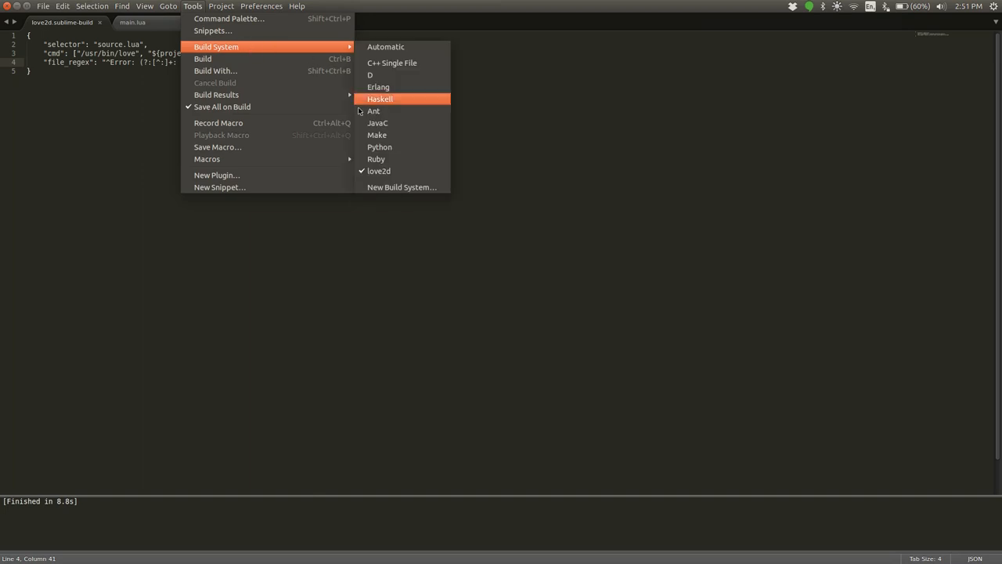
pyautogui.moveTo(380, 171)
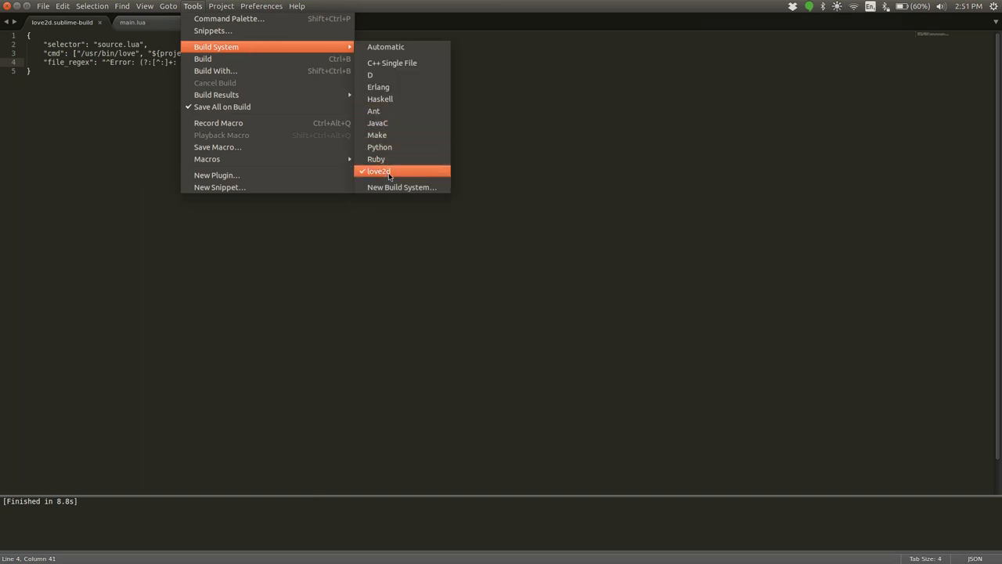
pyautogui.click(378, 171)
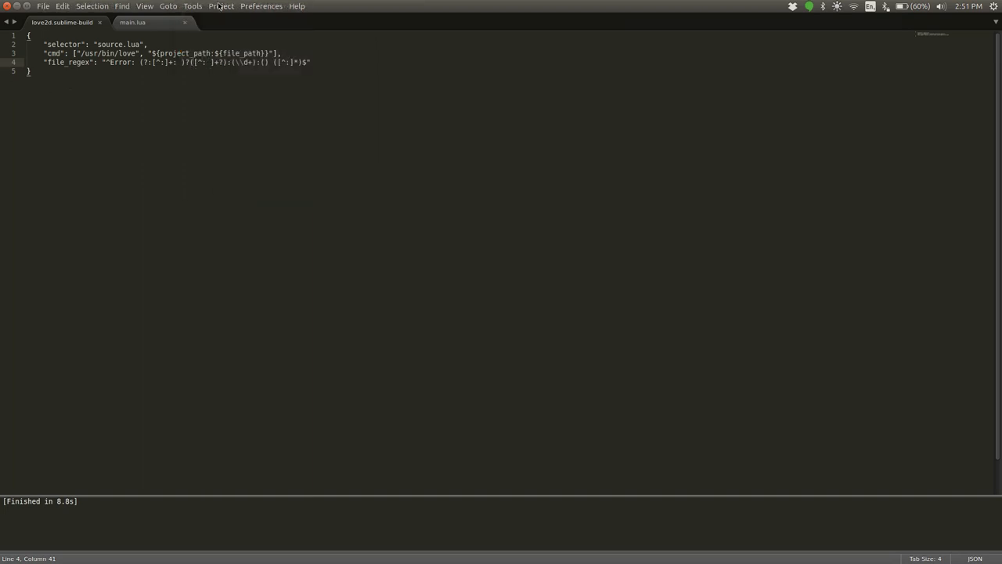
# - Create a new build system file with the Windows LÖVE code and start saving it
pyautogui.click(193, 6)
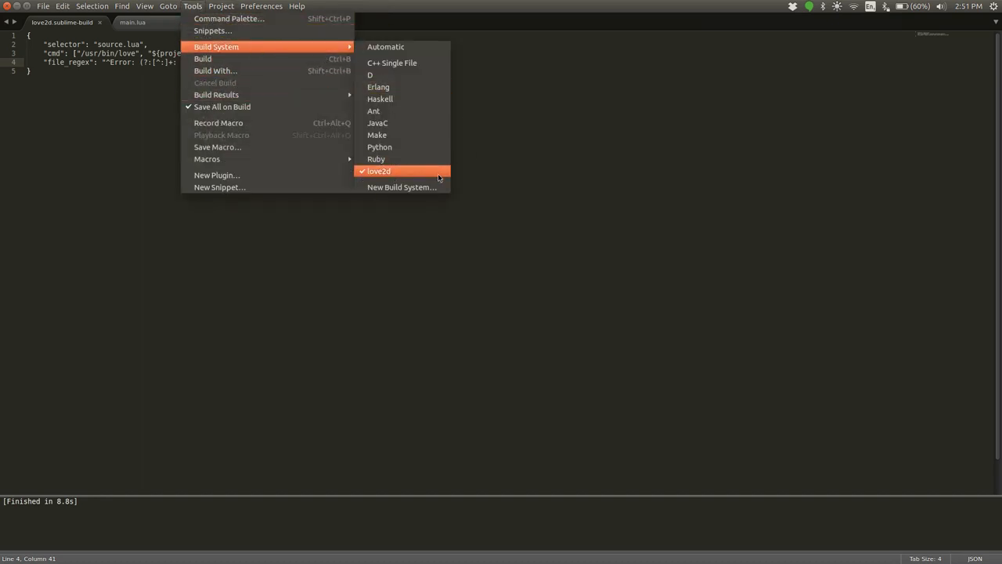
pyautogui.click(401, 187)
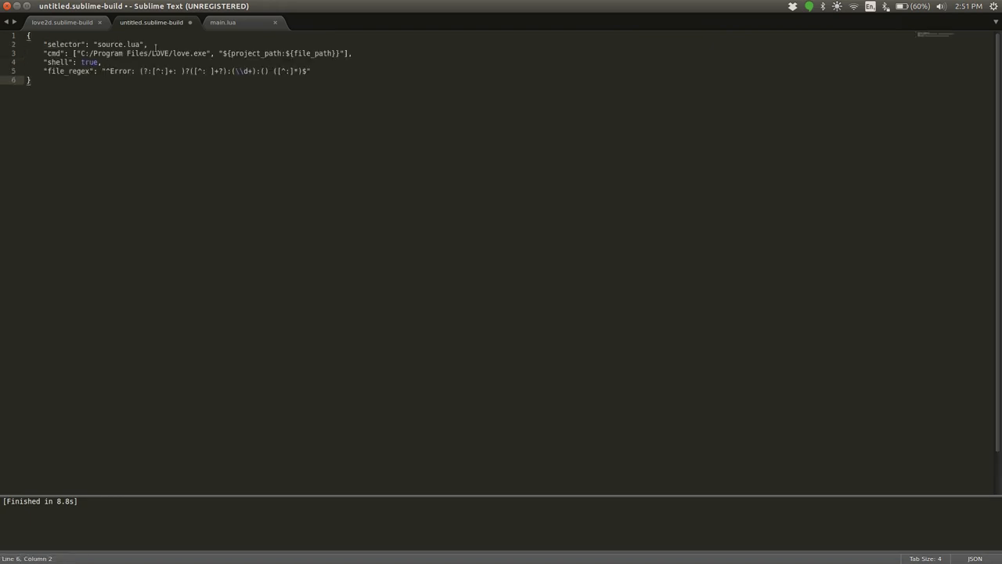
pyautogui.press('ctrl+s')
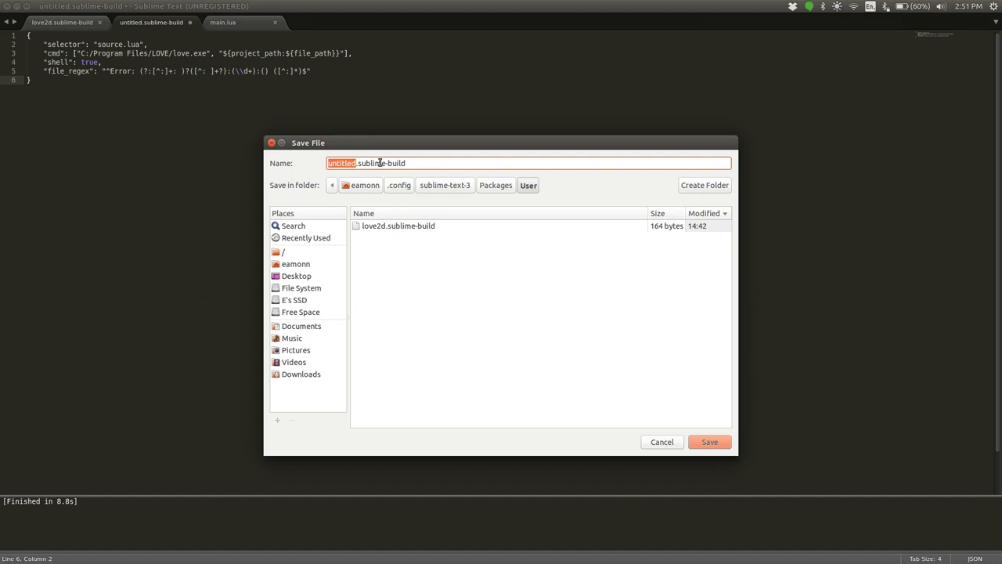
pyautogui.write('sjrhklafds;zj')
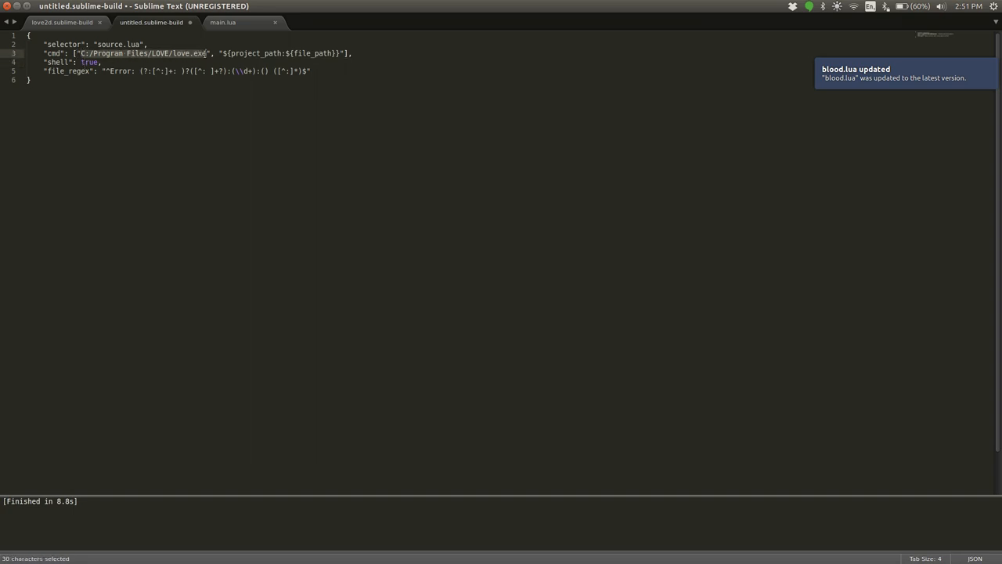
# - Leave the love.exe cmd path unedited and switch back to the LÖVE wiki page
pyautogui.click(93, 62)
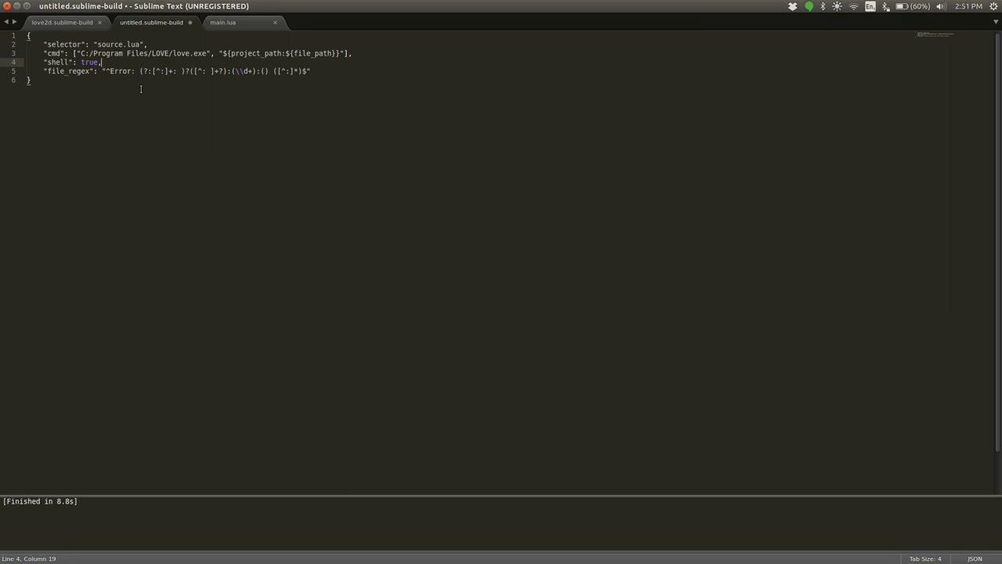
pyautogui.moveTo(159, 93)
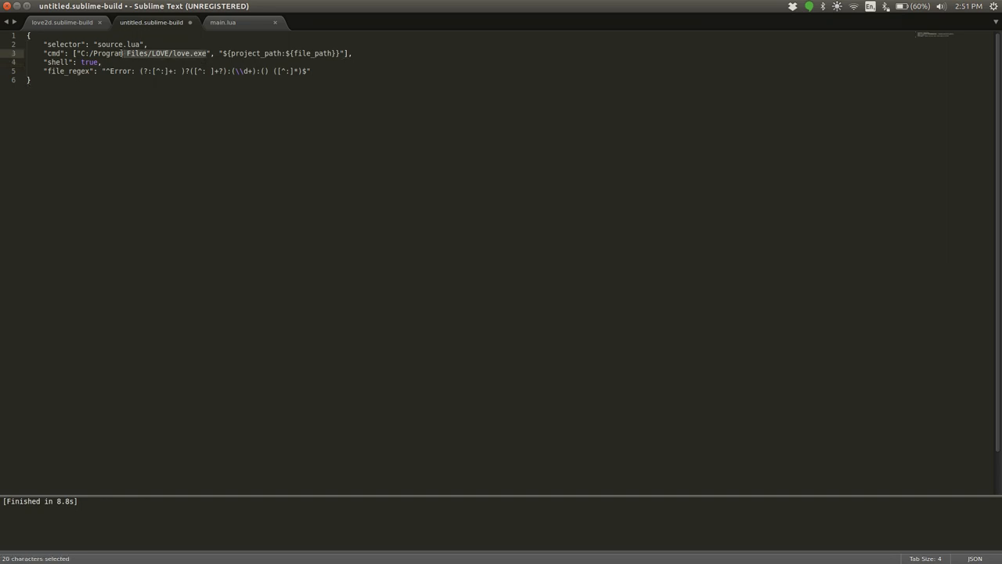
pyautogui.click(100, 62)
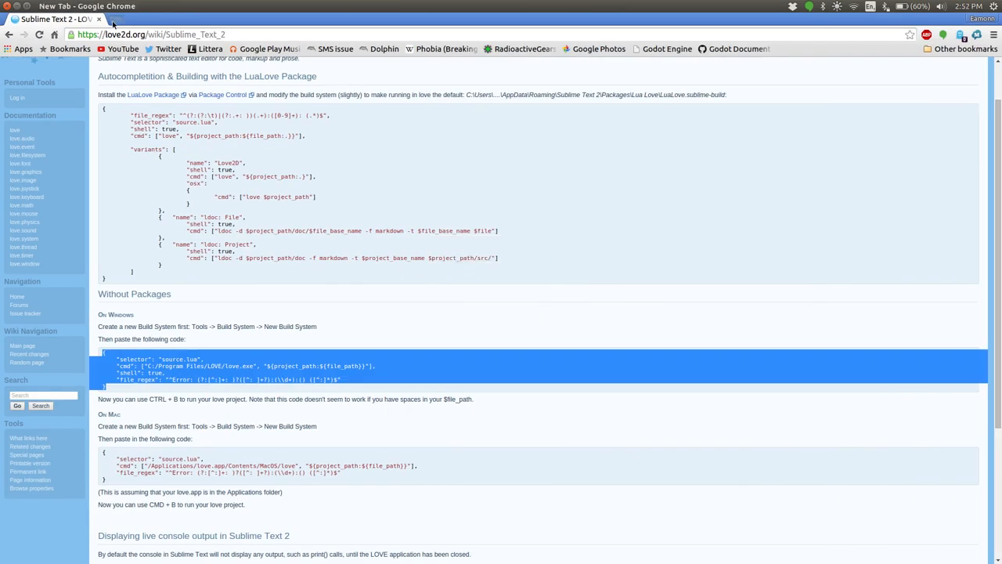
# - Open love2d.org in a second tab, then return to the wiki tab's build instructions
pyautogui.click(152, 19)
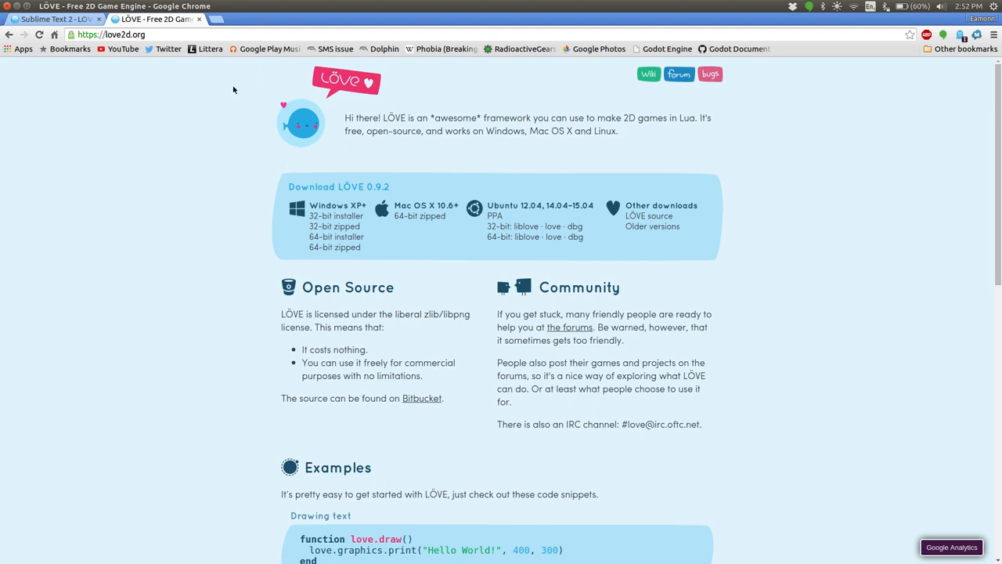
pyautogui.click(51, 19)
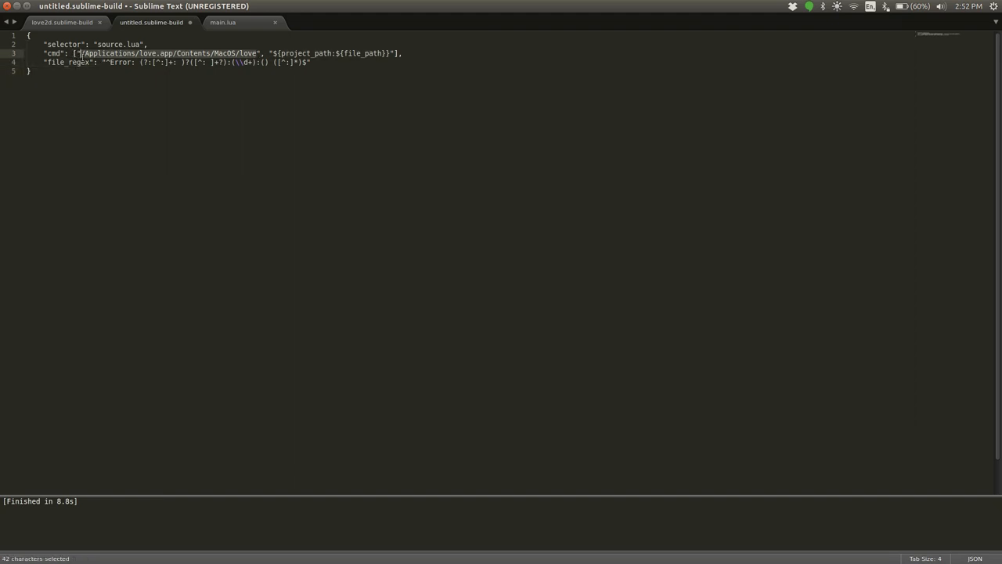
# - Paste the Mac build code and inspect its /Applications/love.app/Contents/MacOS/love path
pyautogui.click(256, 54)
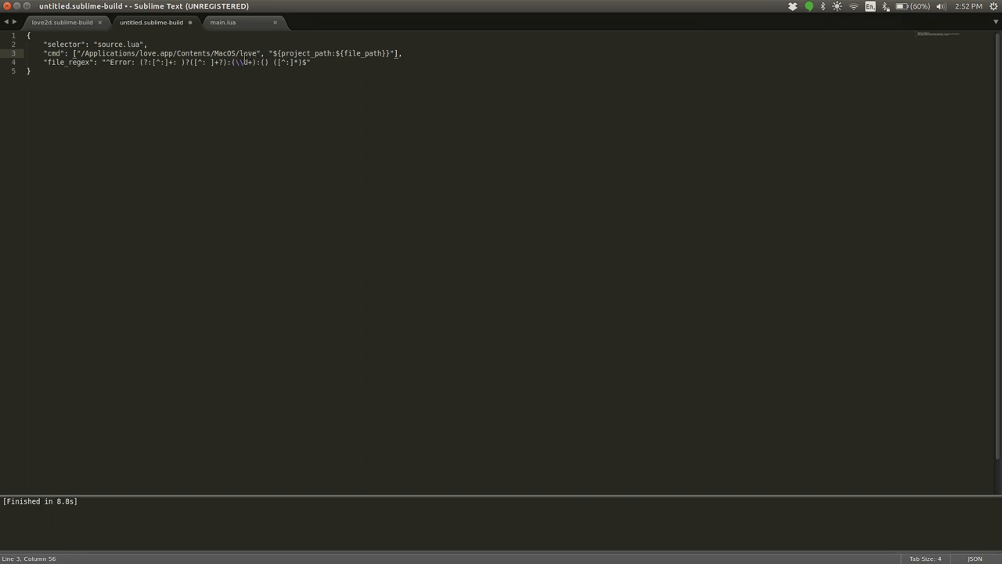
pyautogui.doubleClick(247, 53)
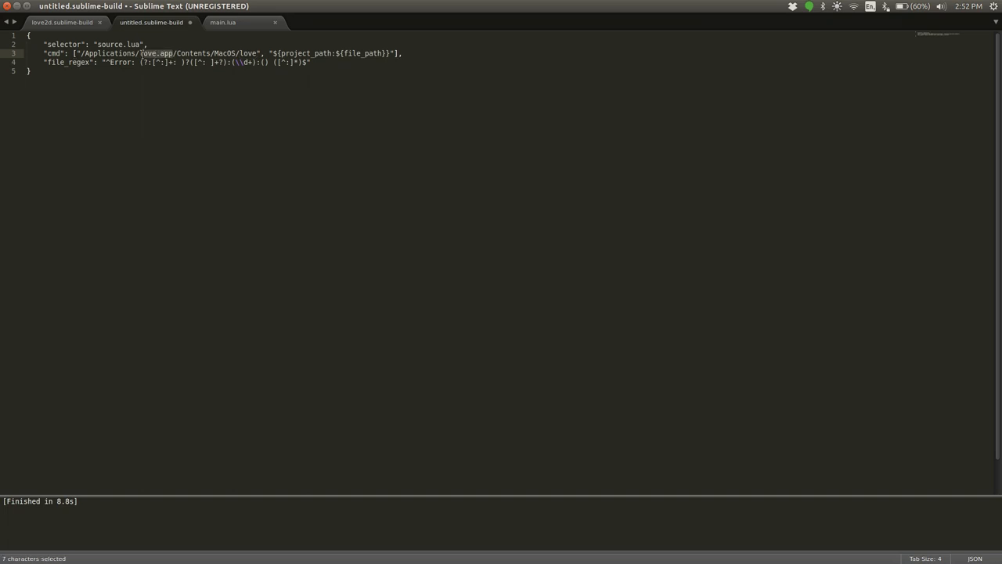
pyautogui.click(154, 66)
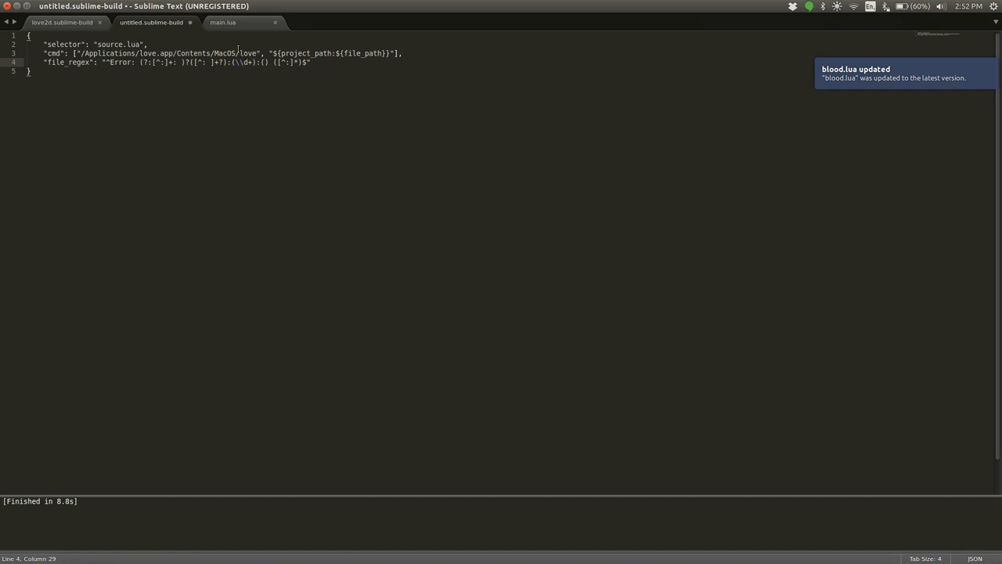
pyautogui.doubleClick(247, 53)
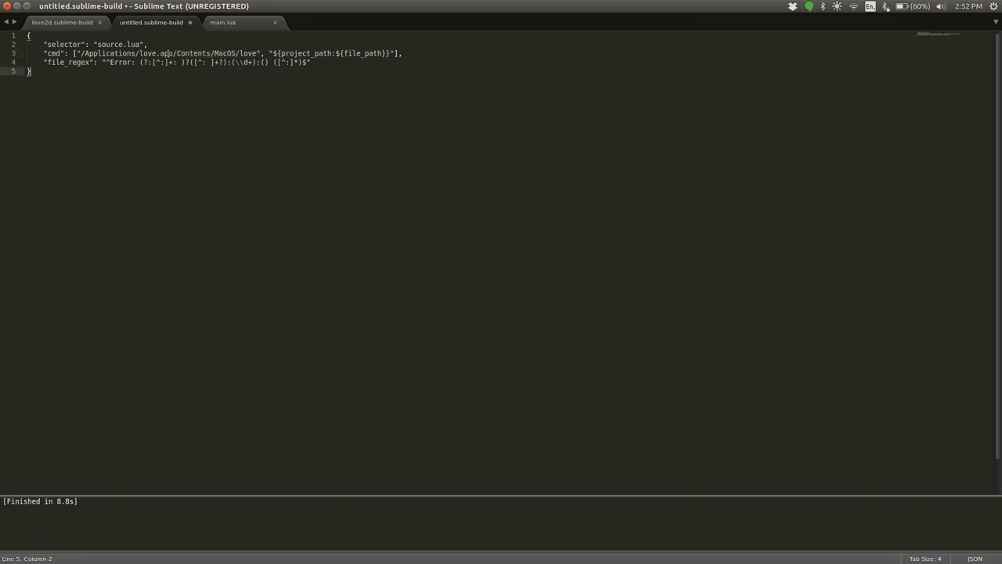
pyautogui.doubleClick(149, 54)
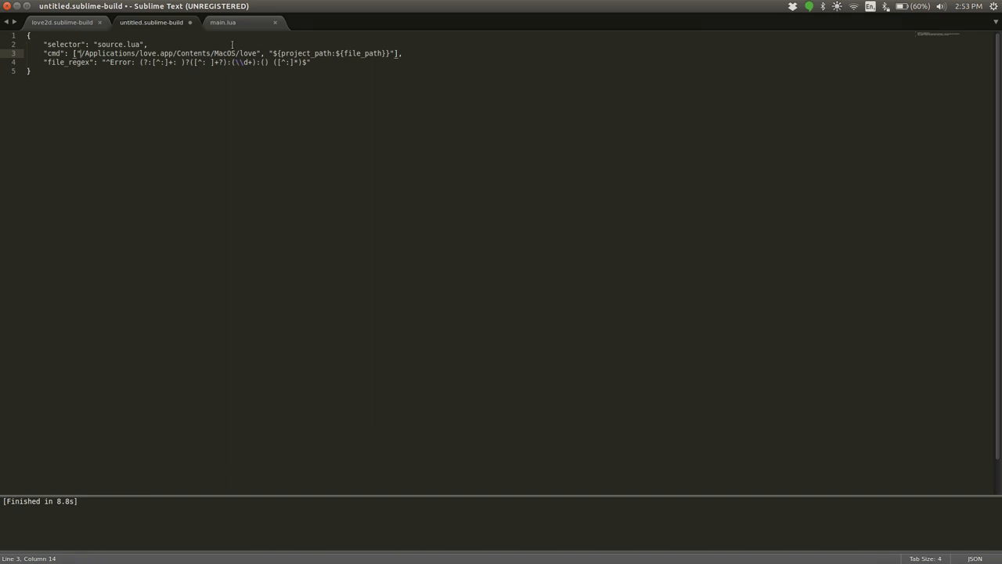
pyautogui.click(200, 108)
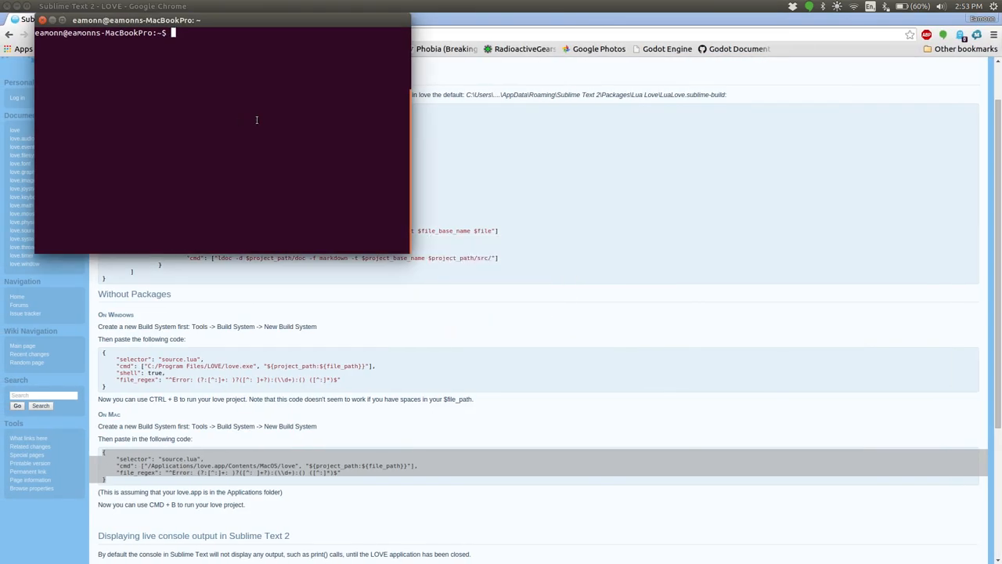
# - Start a which command in Terminal to locate the love executable
pyautogui.write('which')
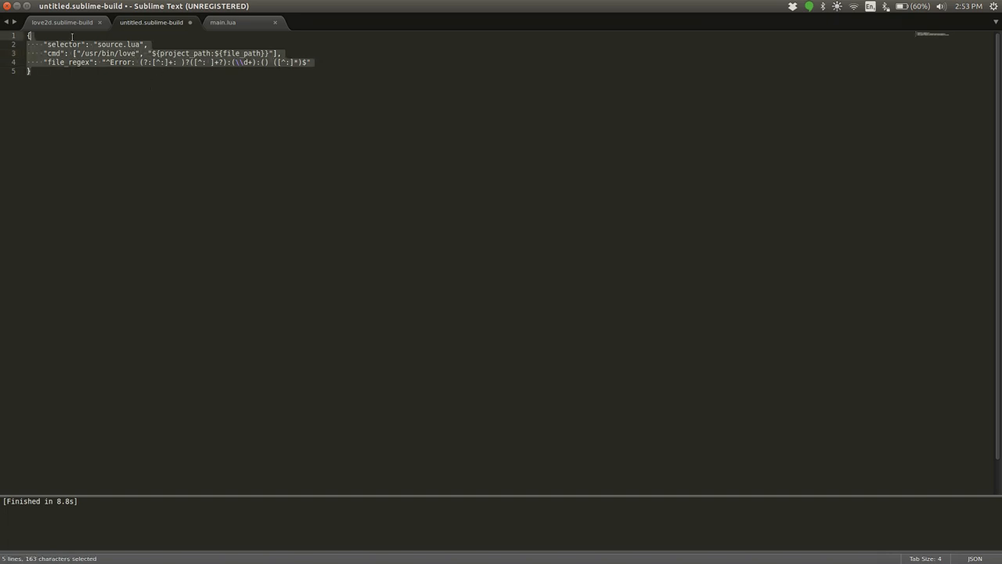
# - Switch from the untitled build file to Chrome's love2d.org Sublime_Text_2 wiki page
pyautogui.click(207, 103)
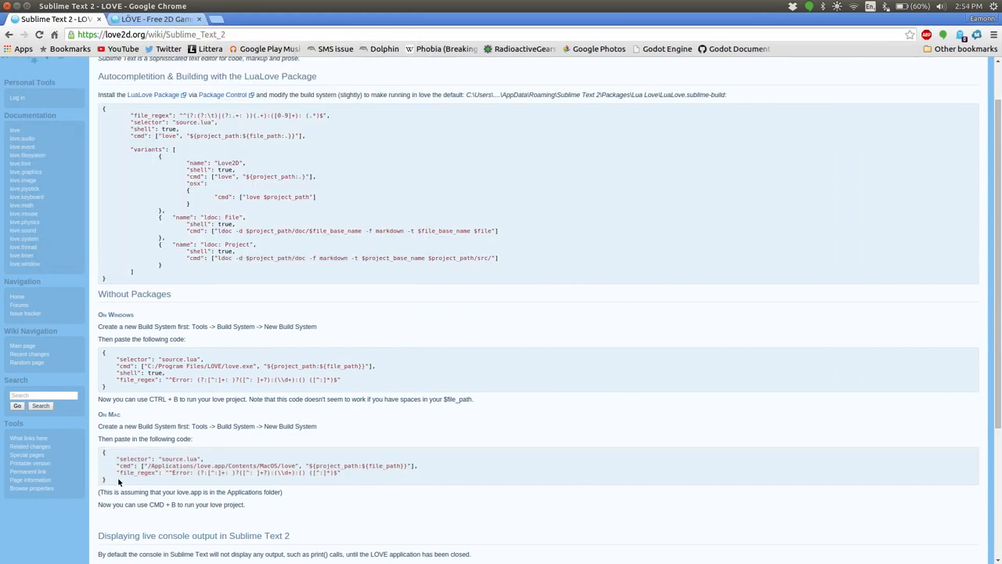
pyautogui.scroll(-3)
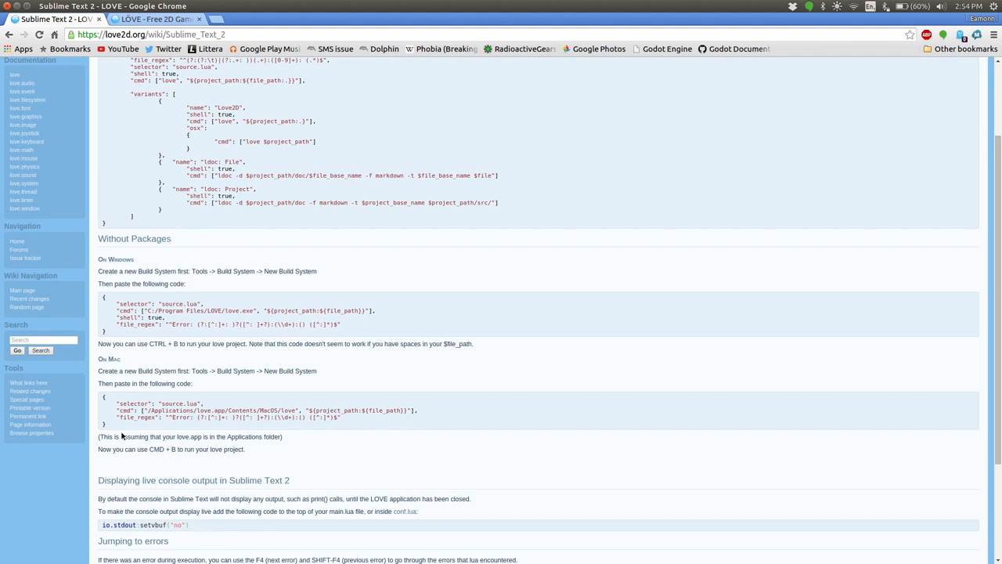
pyautogui.scroll(-3)
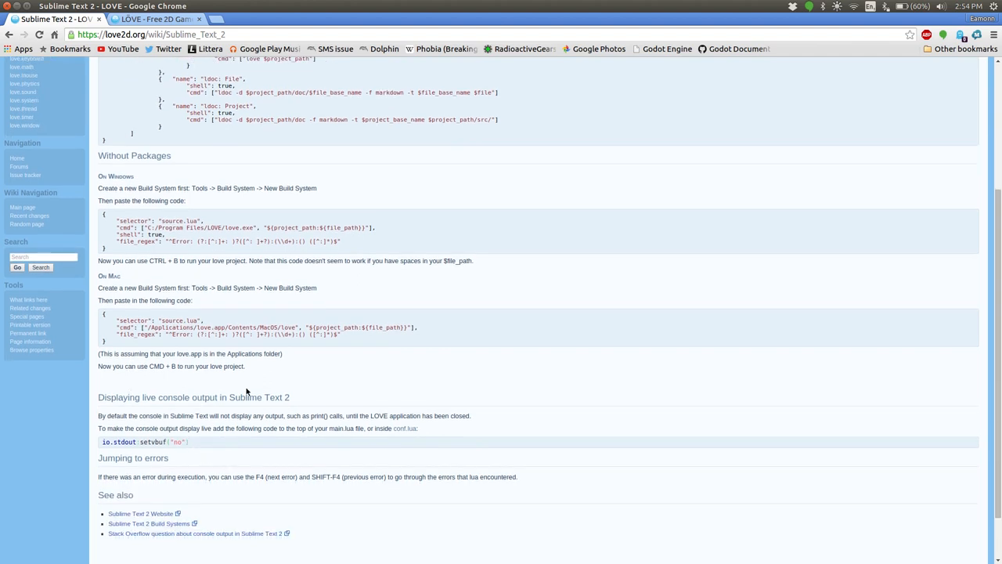
pyautogui.moveTo(195, 446)
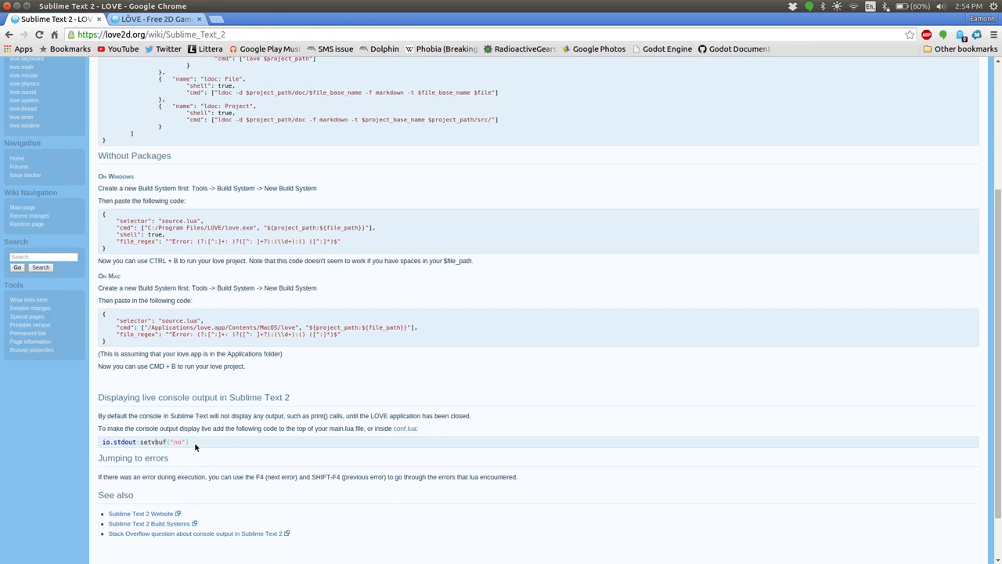
pyautogui.moveTo(234, 483)
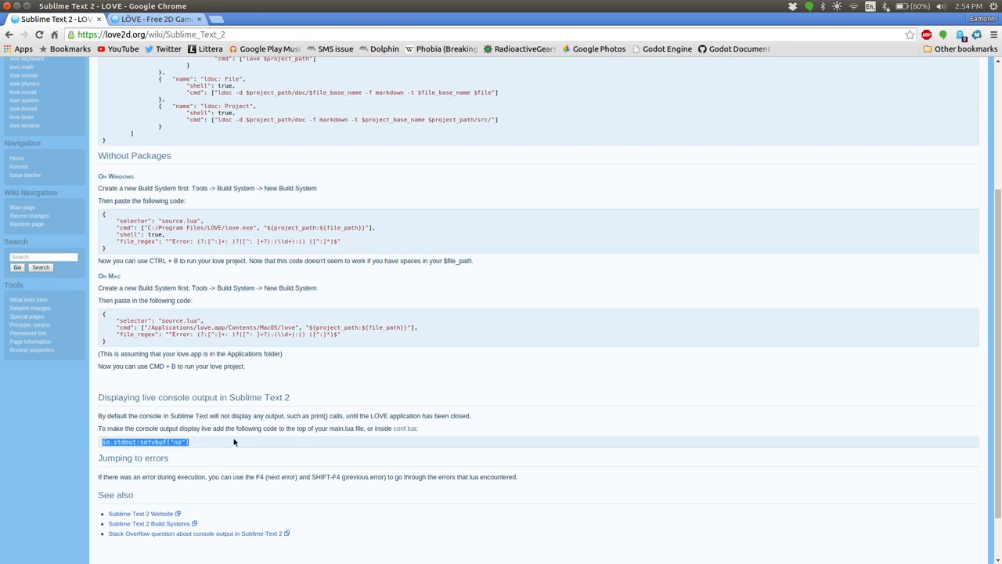
pyautogui.click(353, 466)
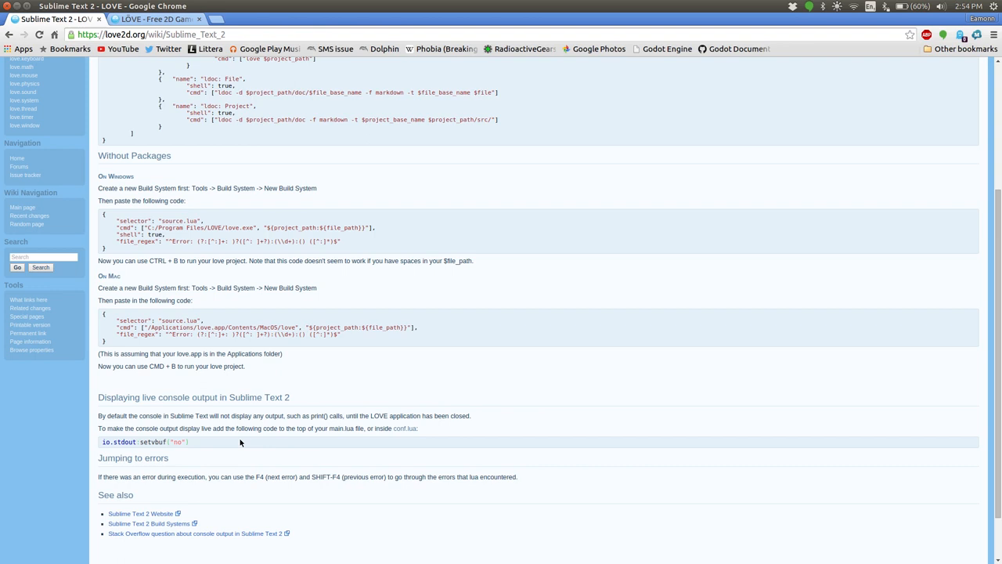
pyautogui.moveTo(181, 345)
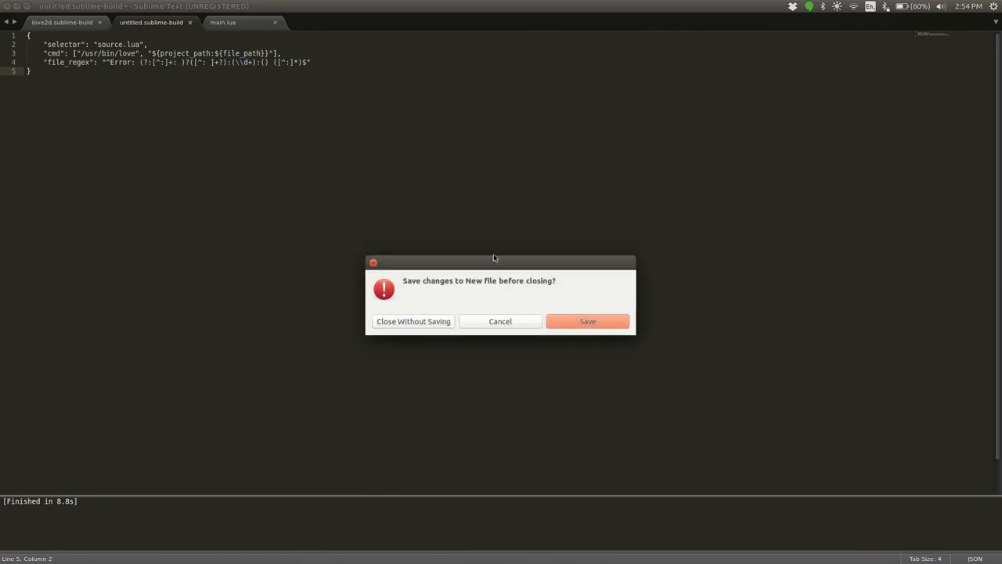
# - Discard the unsaved untitled.sublime-build duplicate and save the remaining file
pyautogui.click(413, 321)
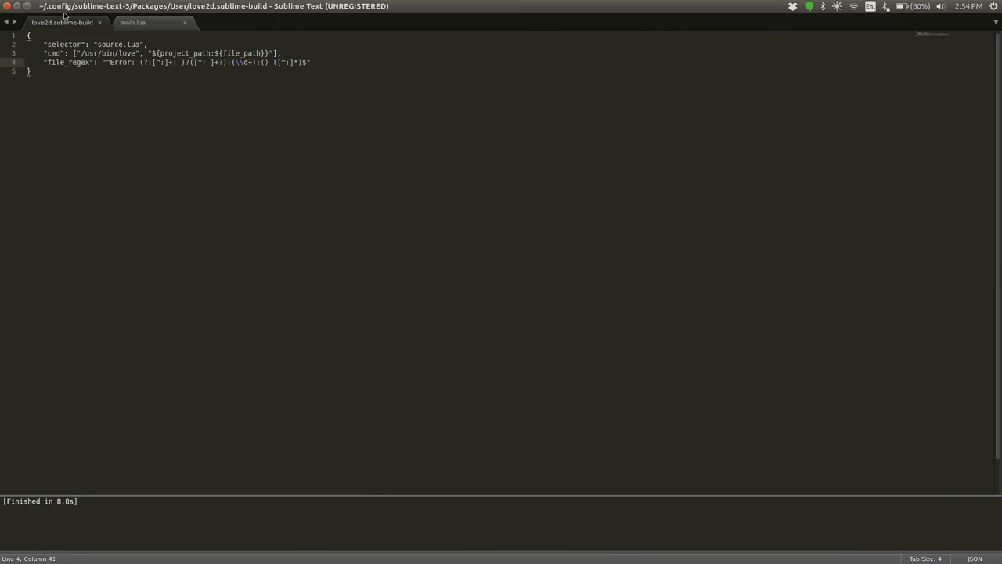
pyautogui.moveTo(120, 120)
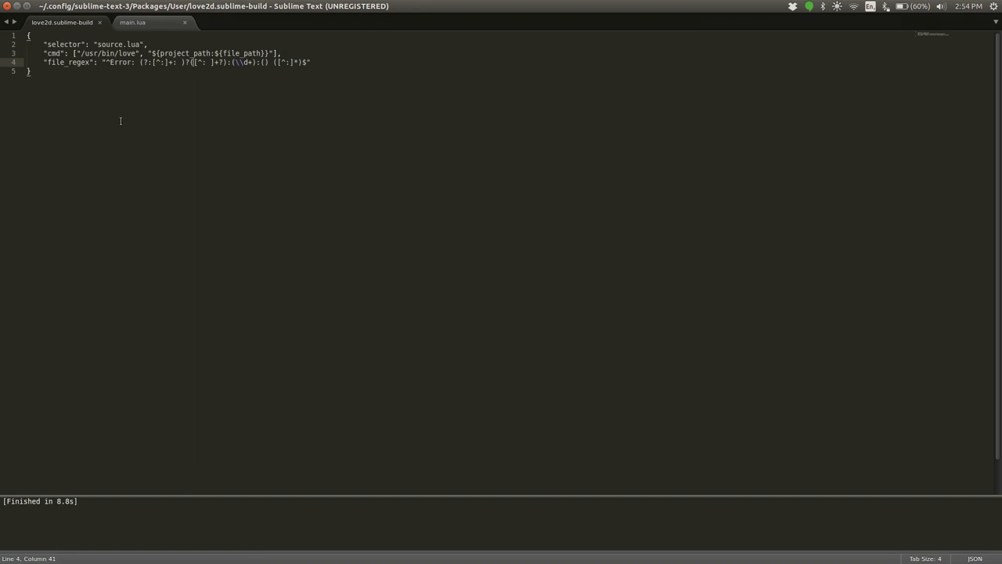
pyautogui.press('ctrl+s')
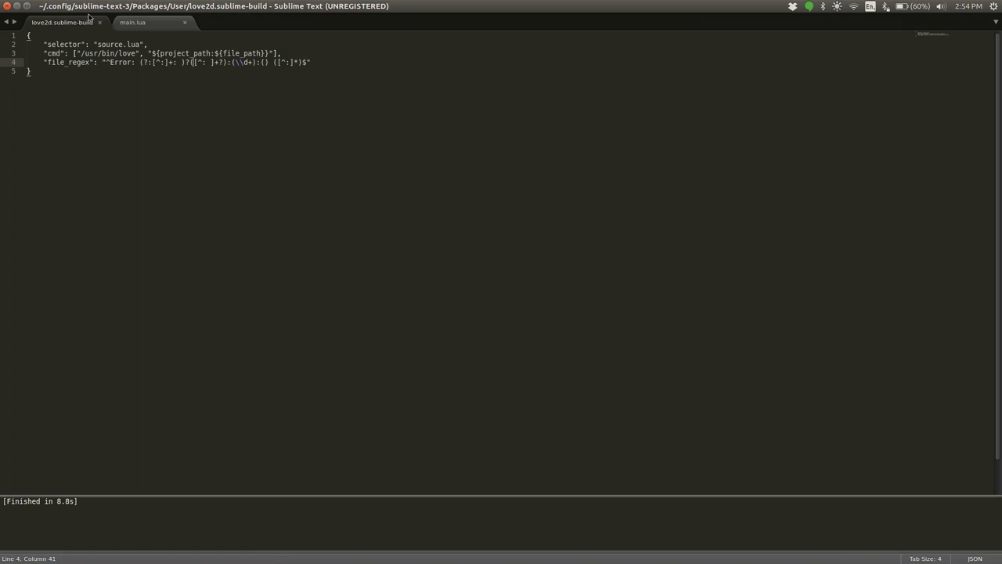
# - Select love2d under Tools > Build System as the active build system
pyautogui.click(193, 6)
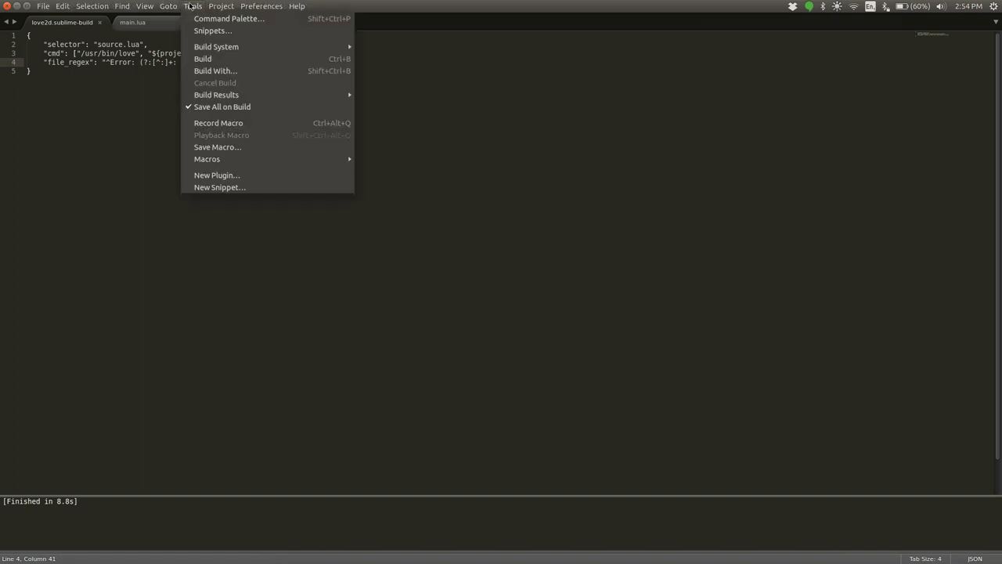
pyautogui.moveTo(218, 46)
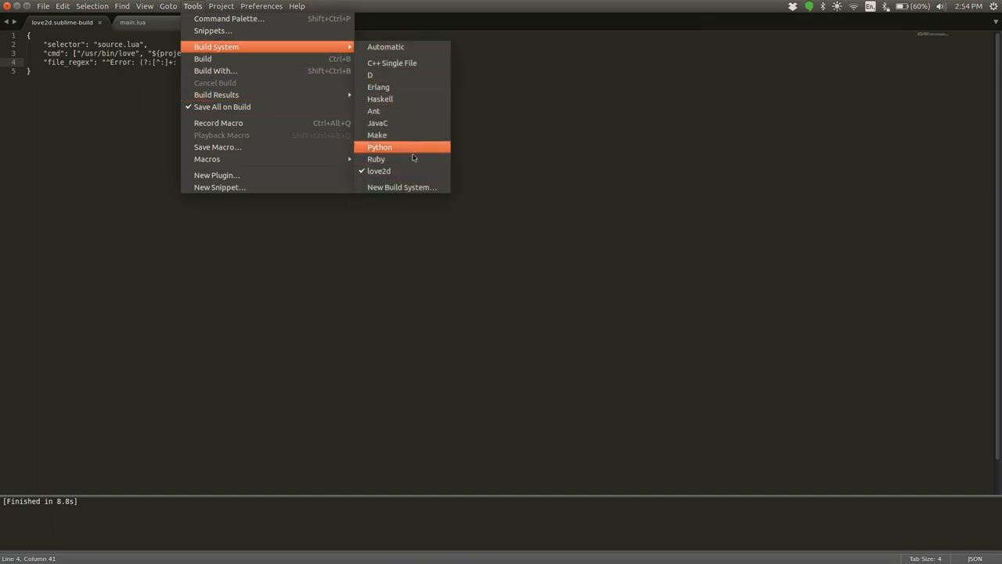
pyautogui.moveTo(400, 171)
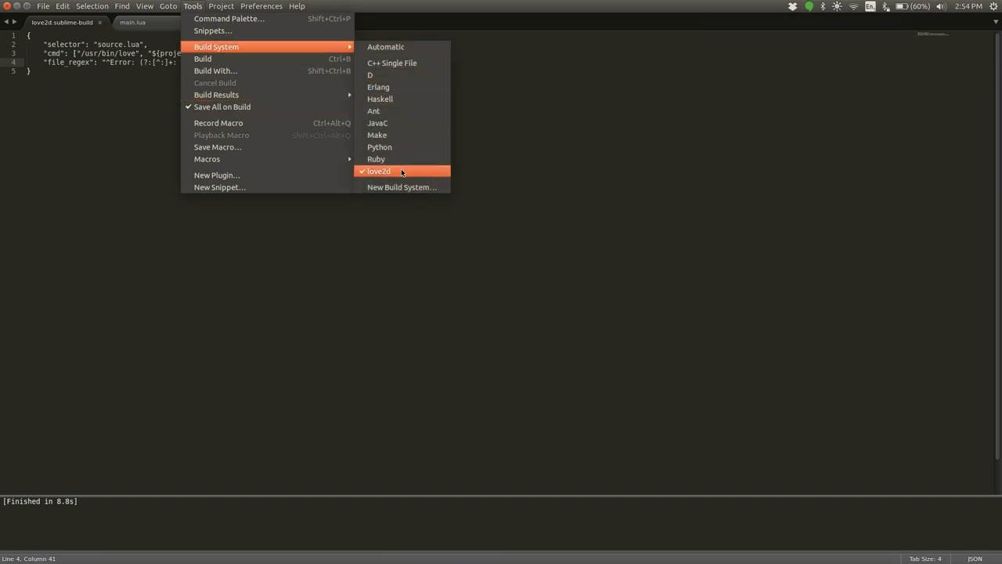
pyautogui.click(379, 171)
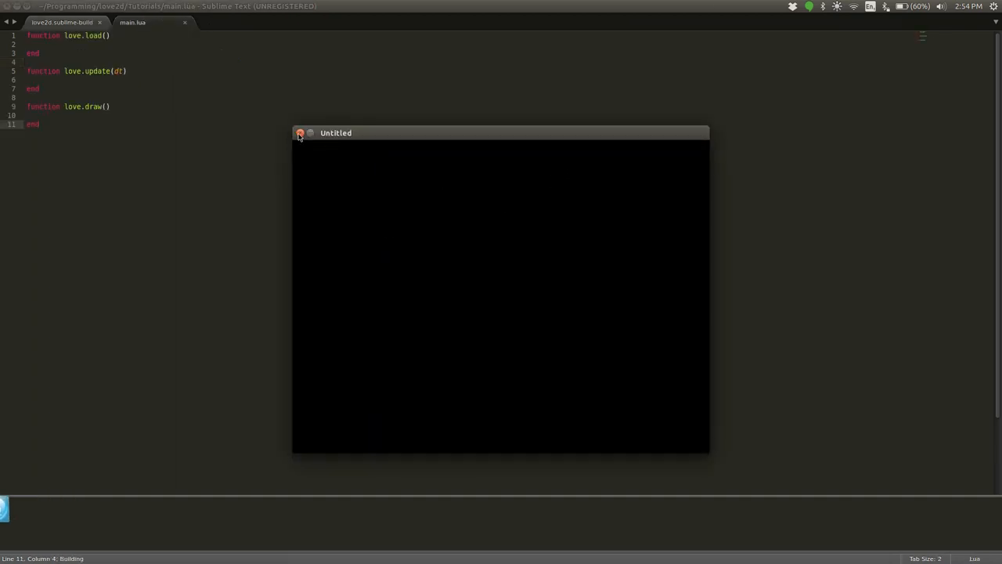
# - Add love.graphics.rectangle('fill', 10, 10, 50, 50) to love.draw in main.lua and save
pyautogui.click(299, 132)
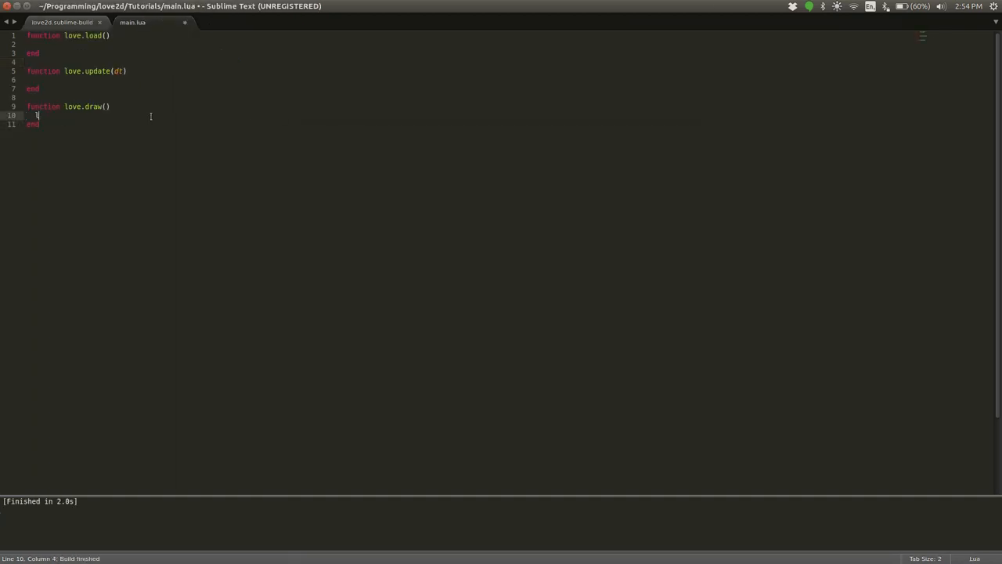
pyautogui.write('love.graphics.rect')
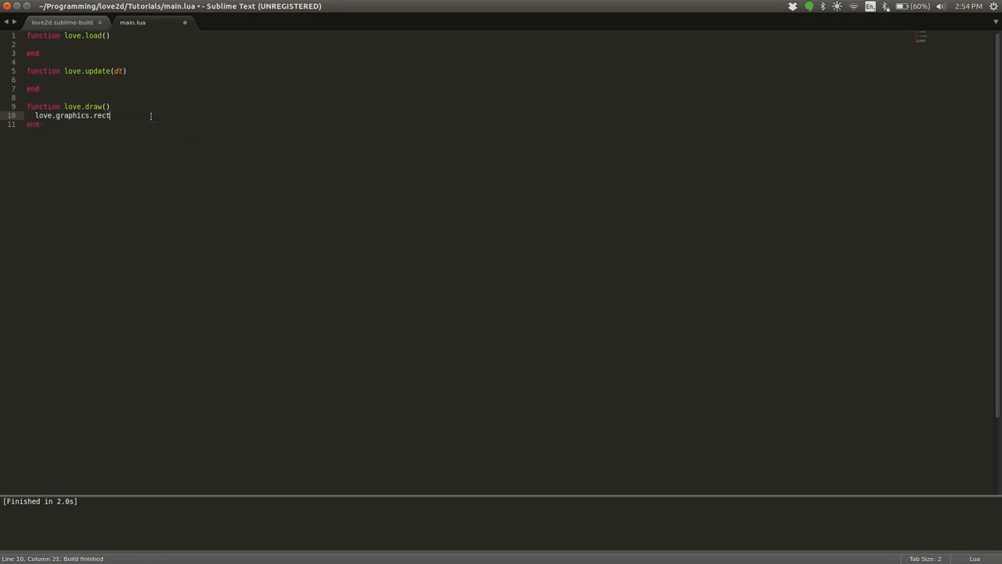
pyautogui.write("angle('fill')")
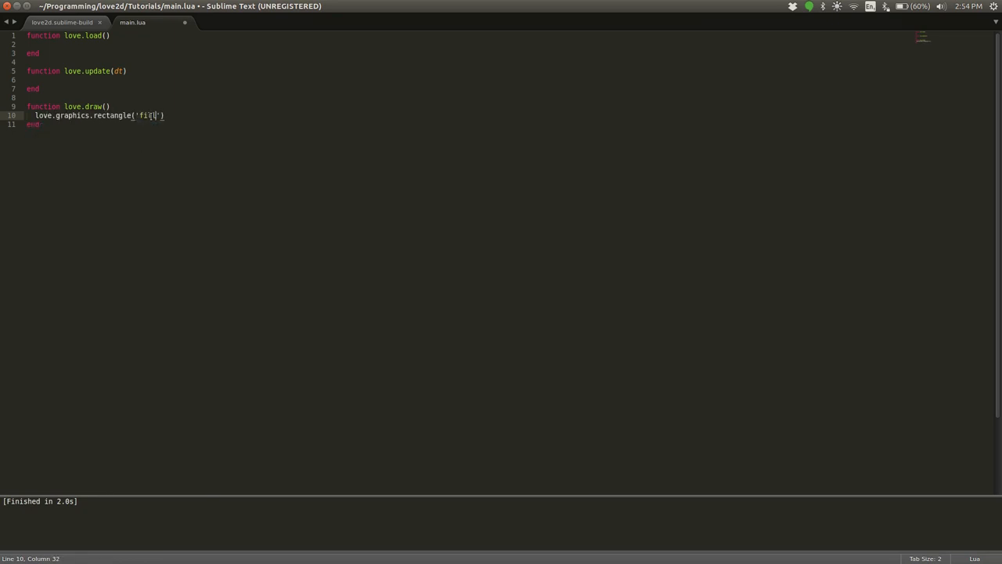
pyautogui.write(', 10, 10, 50, 5')
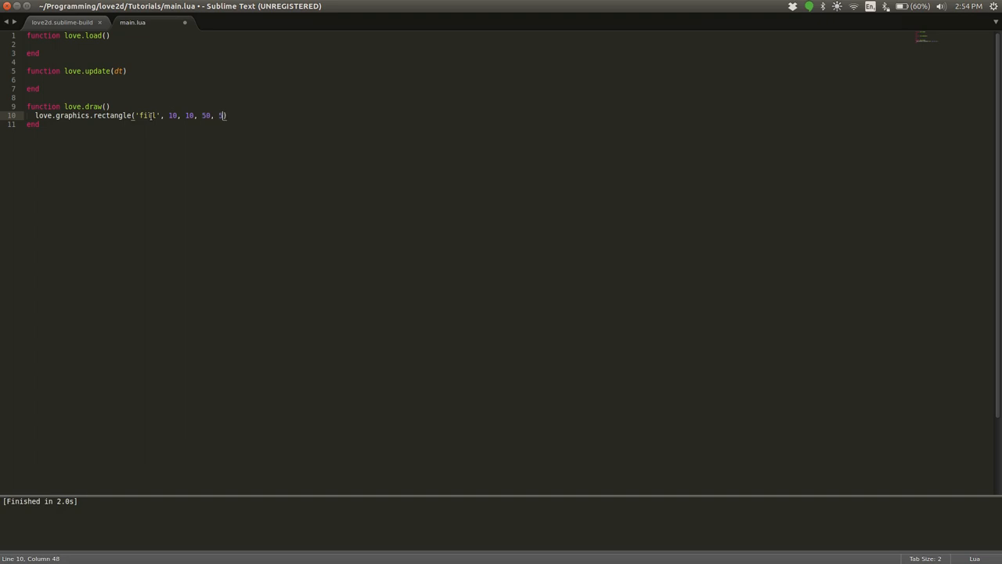
pyautogui.press('ctrl+s')
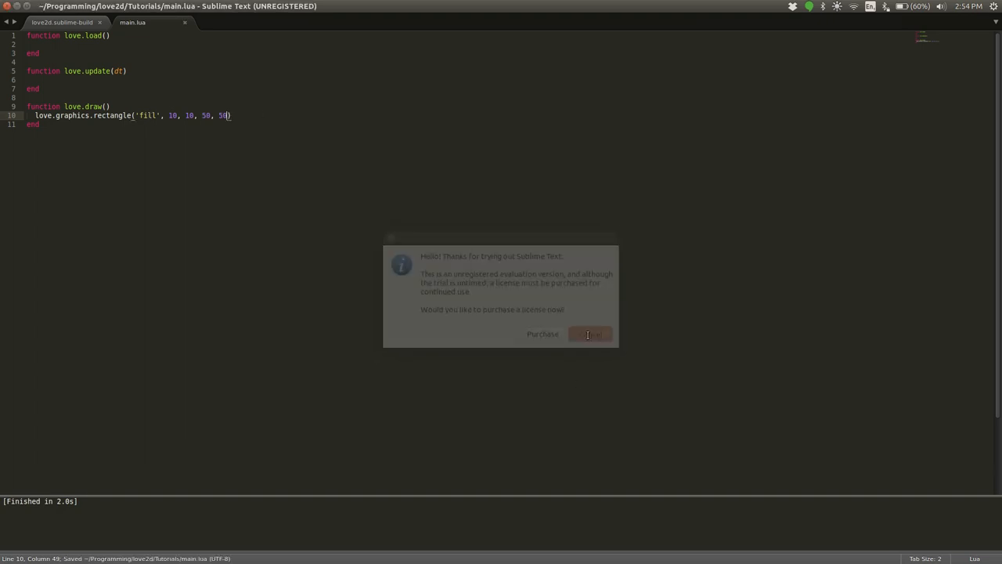
# - Dismiss the purchase reminder and close the LÖVE window showing the white square
pyautogui.click(590, 333)
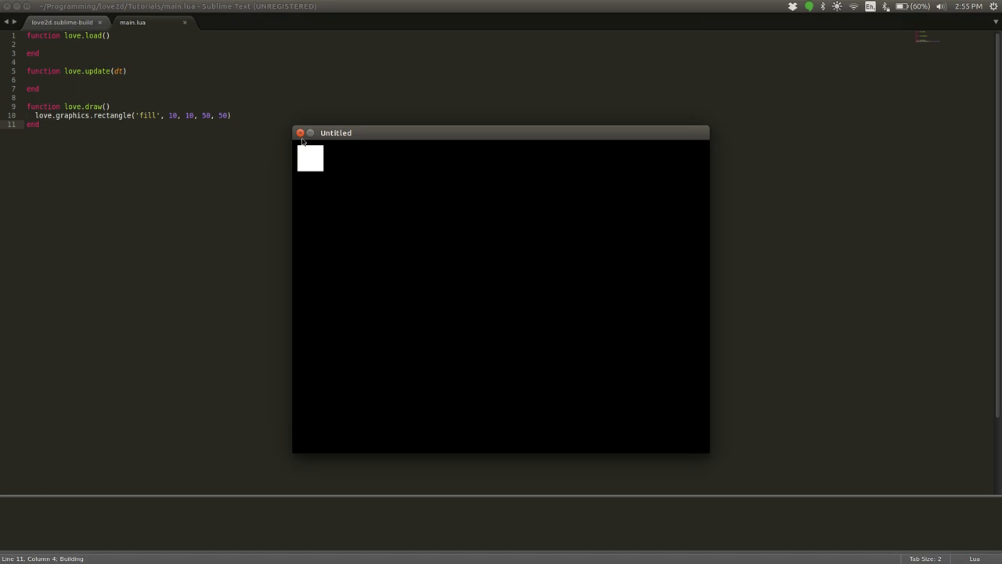
pyautogui.click(300, 132)
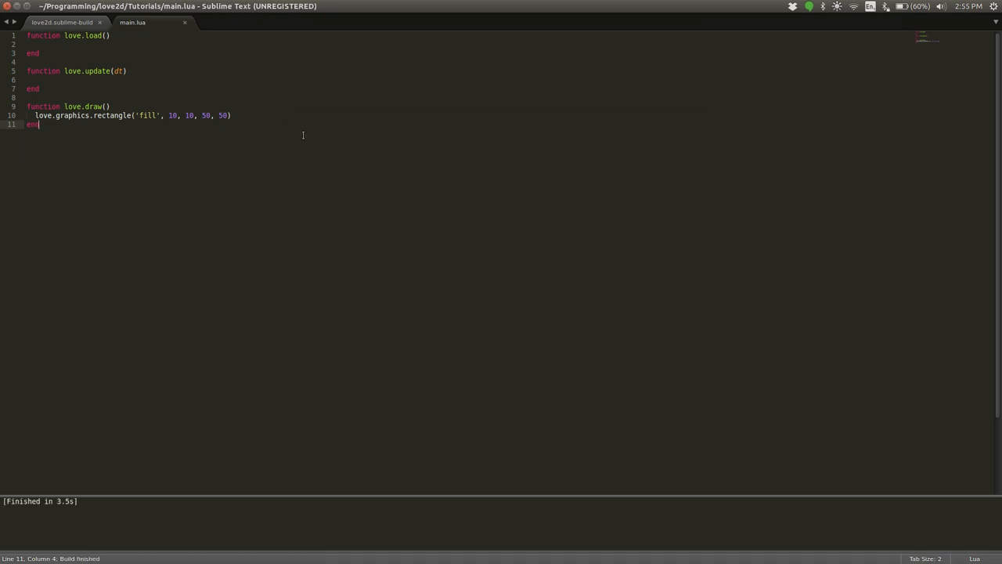